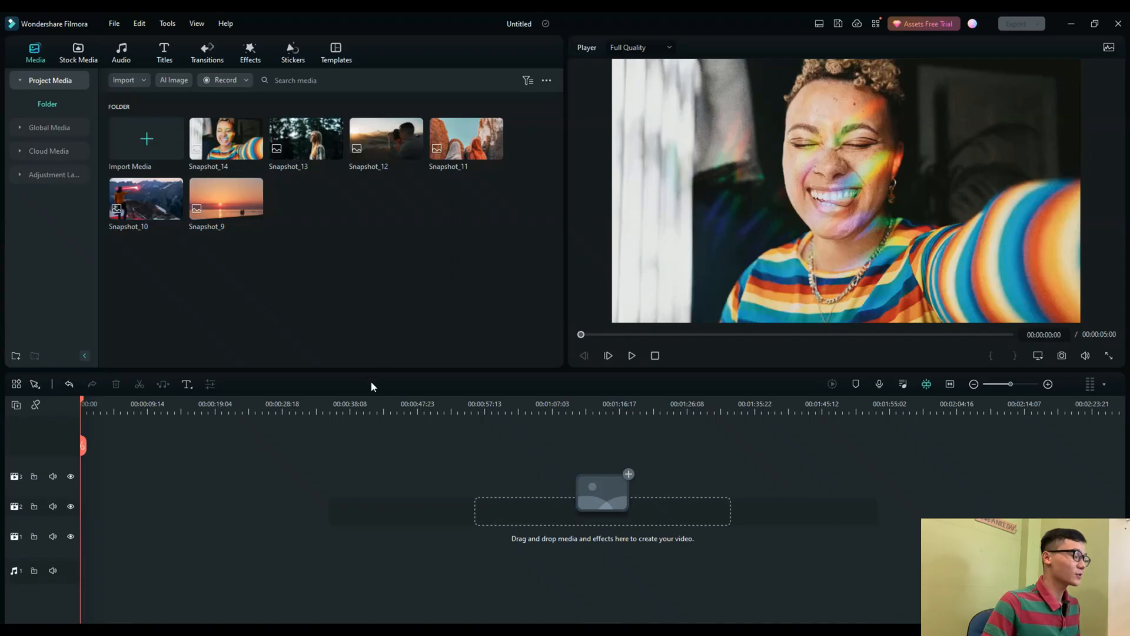
{"action": "mouse_move", "coordinate": [374, 261]}
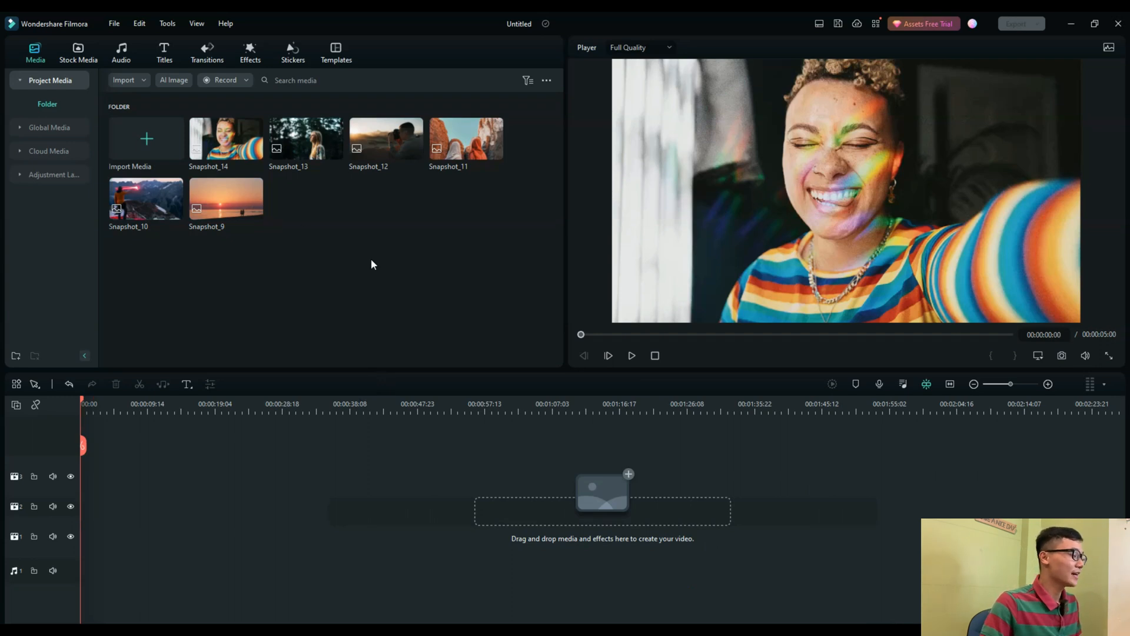
{"action": "mouse_move", "coordinate": [376, 260]}
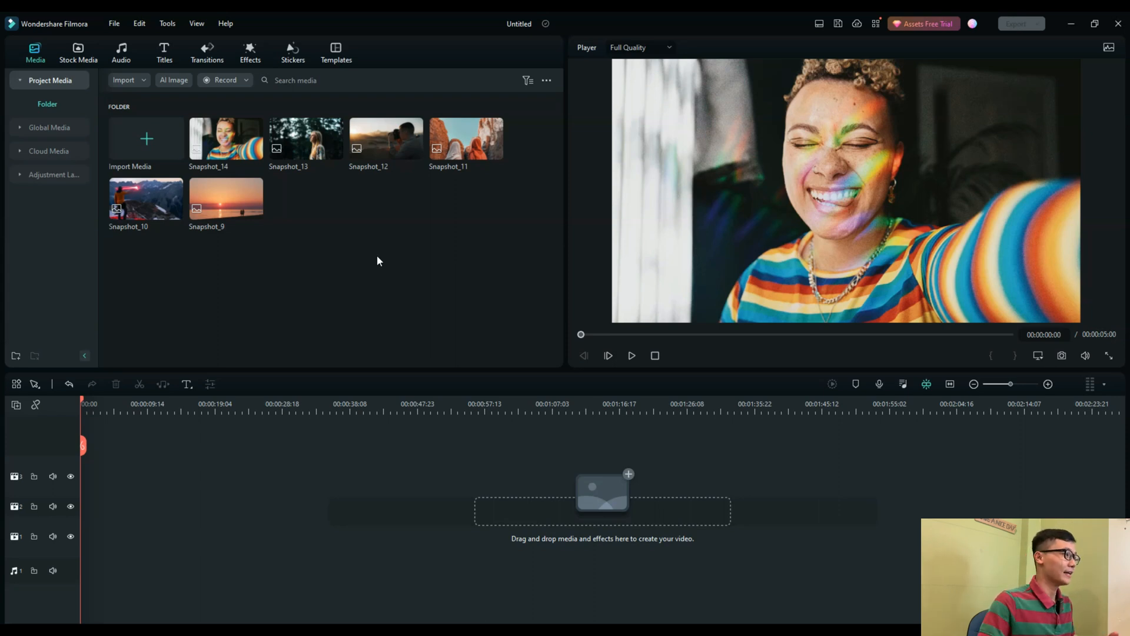
{"action": "mouse_move", "coordinate": [394, 398]}
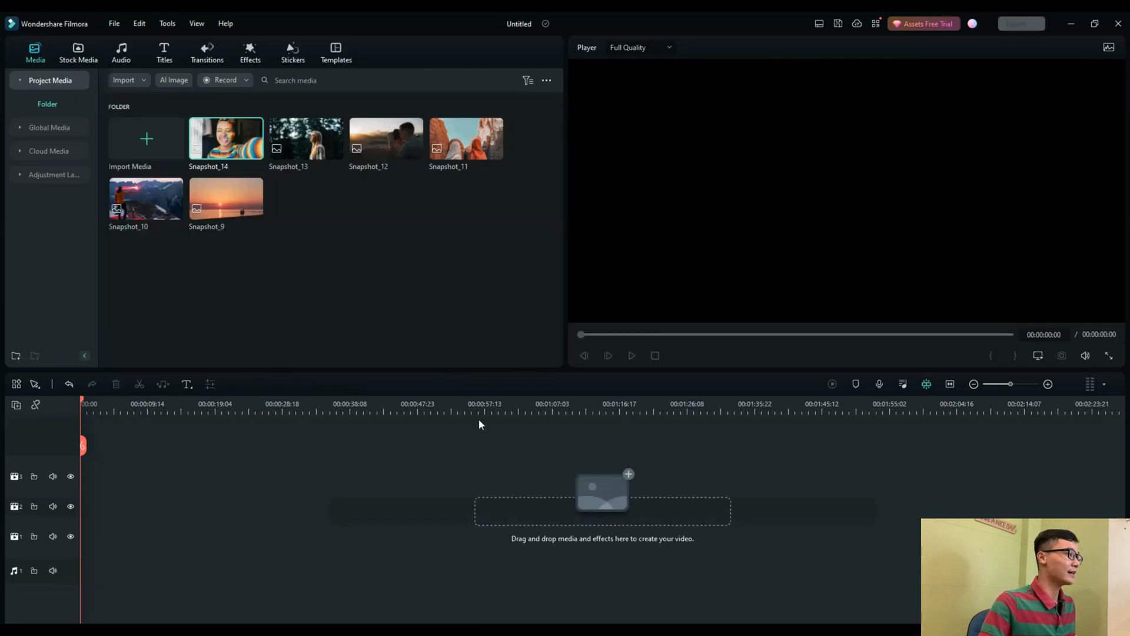
Set the Editing preference Photo Placement to Pan & Zoom and apply it.
{"action": "left_click", "coordinate": [113, 23]}
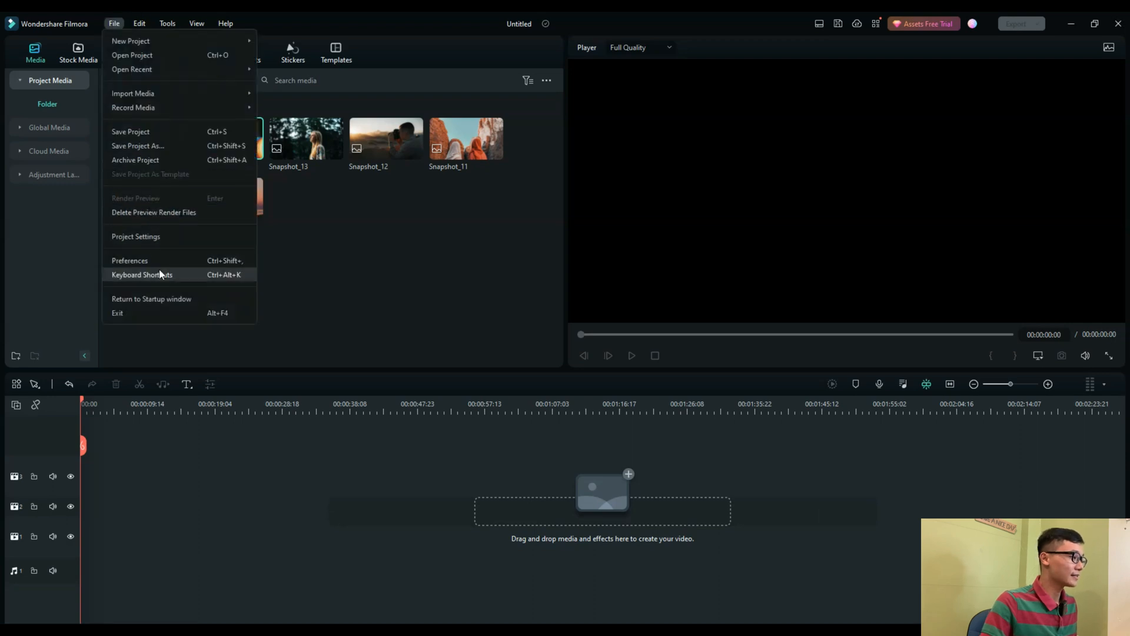
{"action": "left_click", "coordinate": [129, 261]}
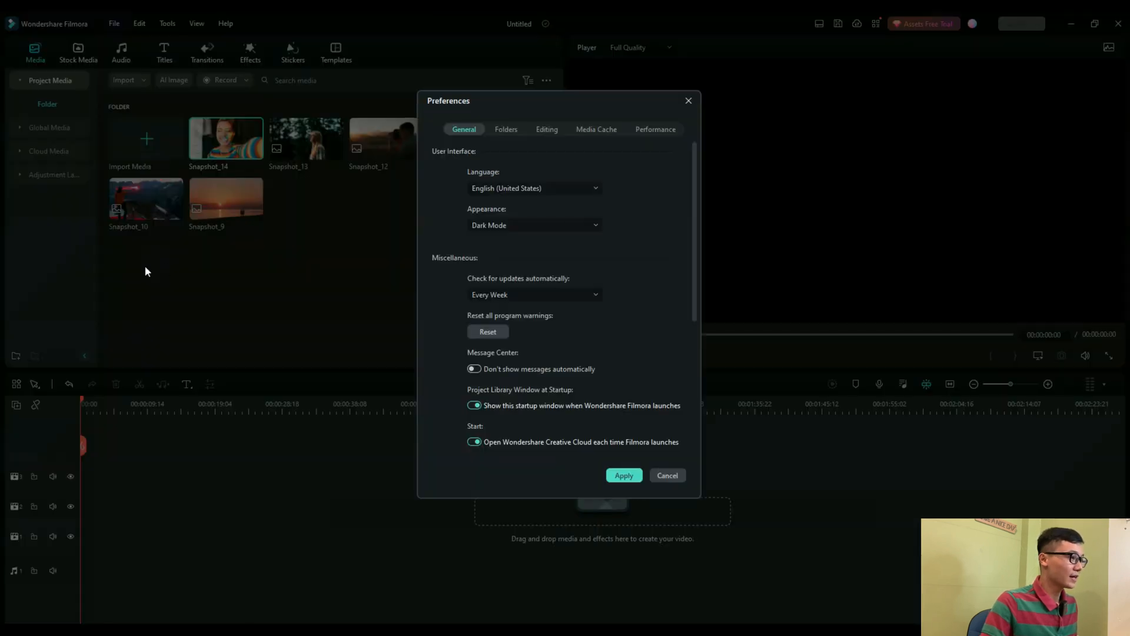
{"action": "left_click", "coordinate": [546, 129]}
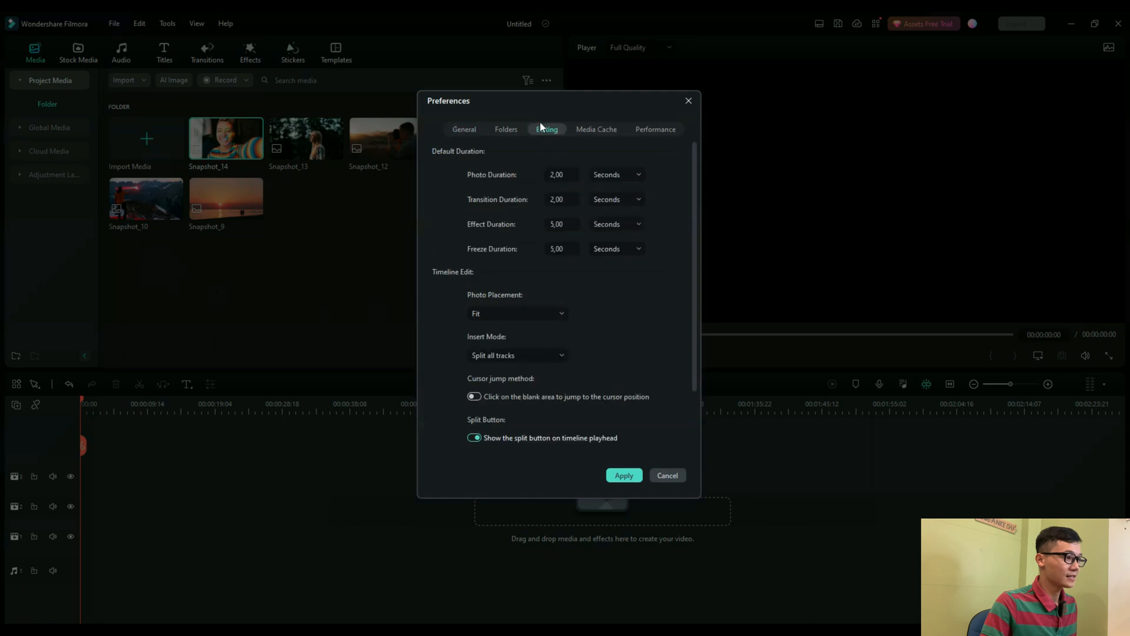
{"action": "mouse_move", "coordinate": [464, 296]}
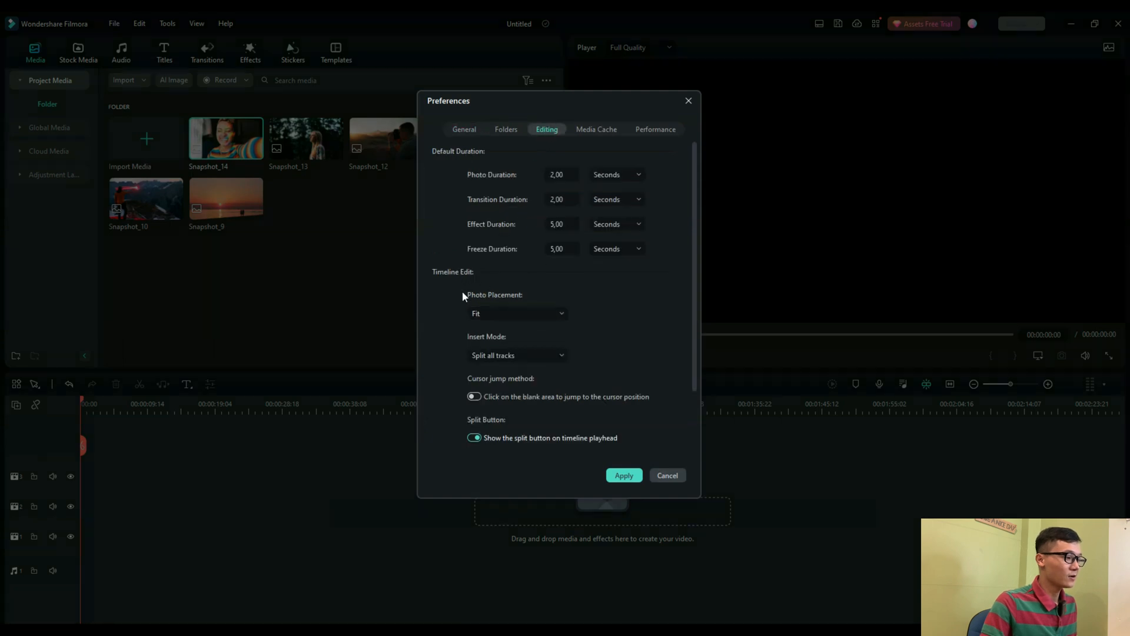
{"action": "left_click", "coordinate": [517, 313]}
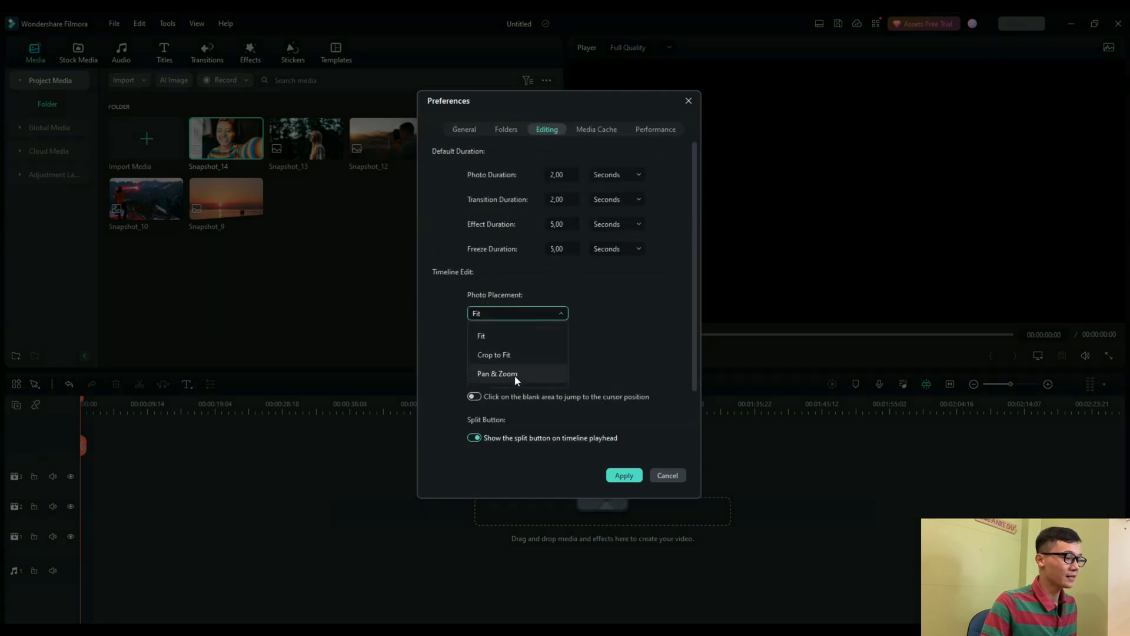
{"action": "left_click", "coordinate": [497, 372]}
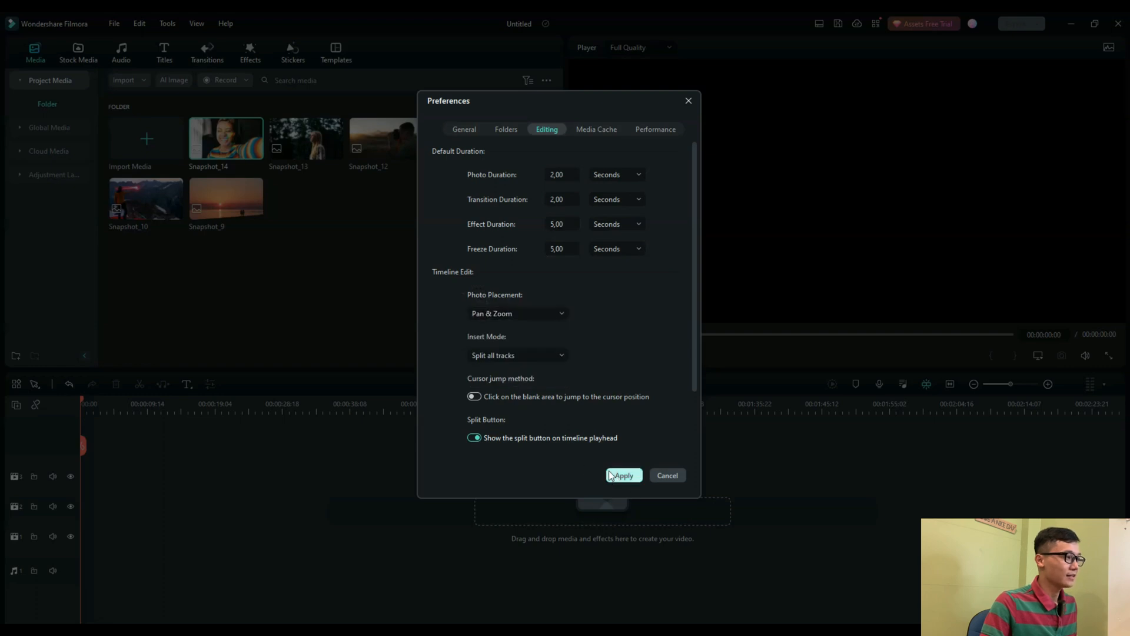
{"action": "left_click", "coordinate": [622, 475]}
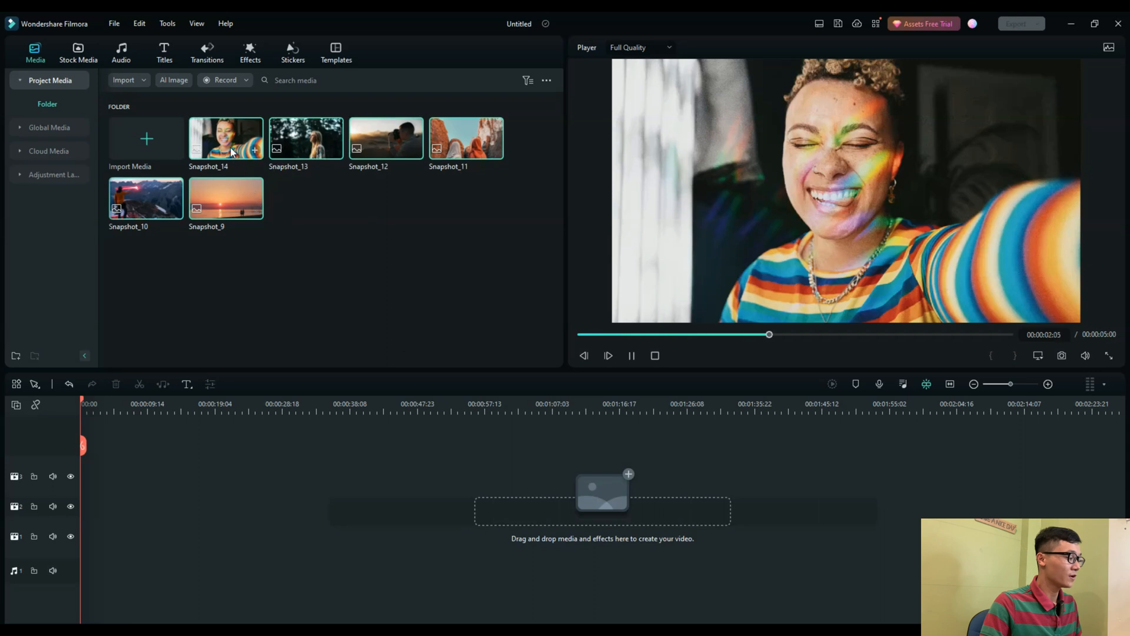
Drag all six snapshots onto the timeline as a 12-second sequence and preview it.
{"action": "left_click_drag", "start_coordinate": [226, 138], "coordinate": [108, 506]}
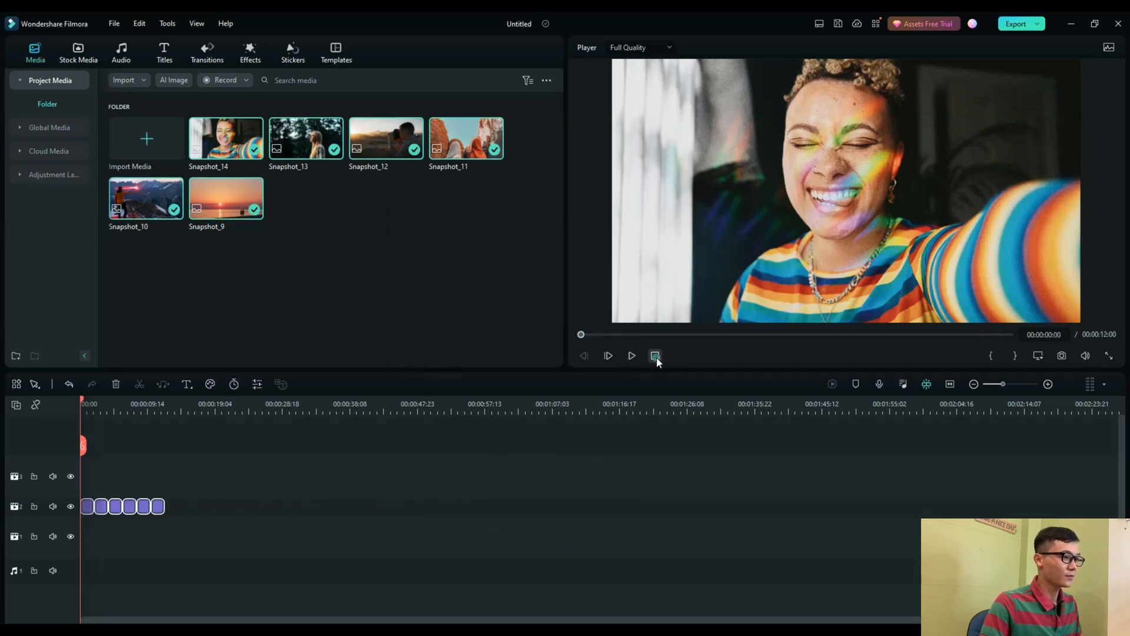
{"action": "left_click", "coordinate": [631, 355]}
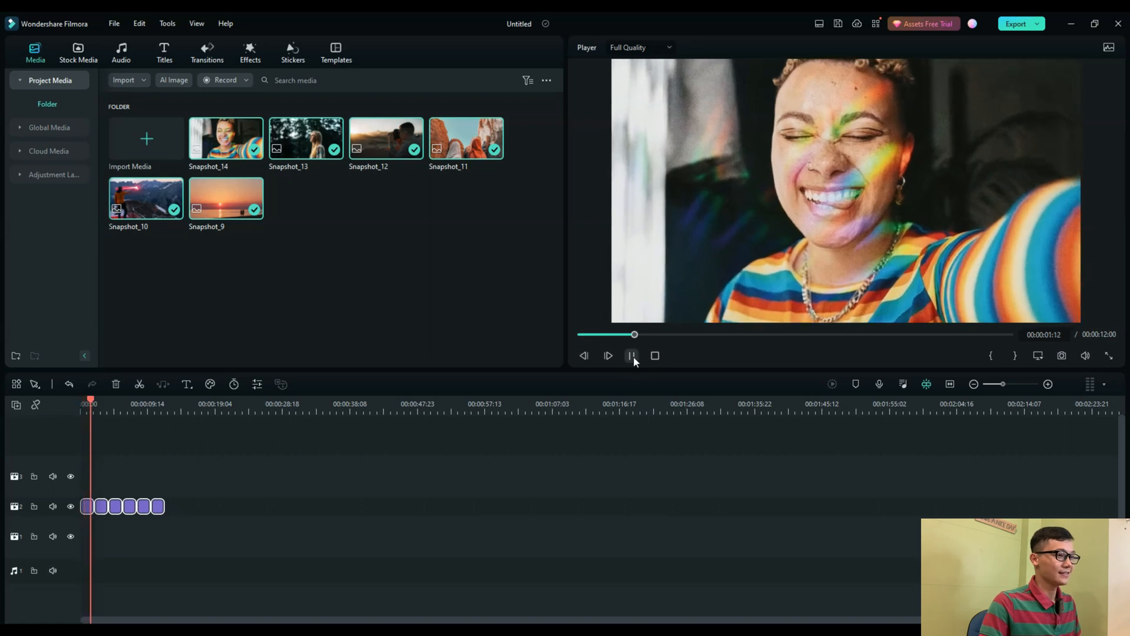
{"action": "left_click", "coordinate": [630, 356]}
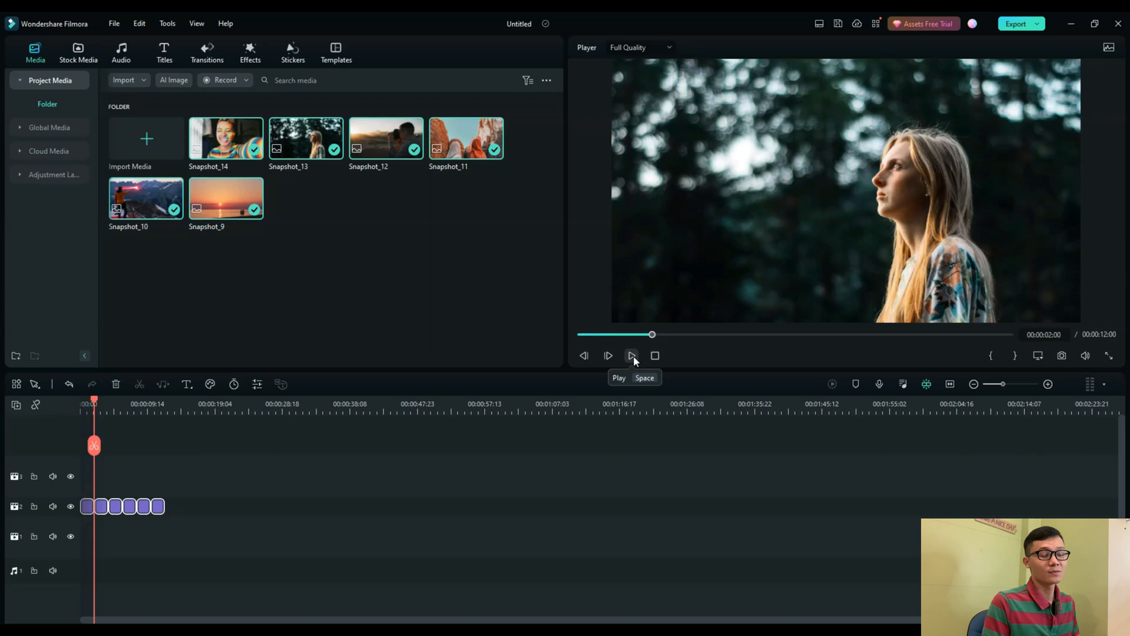
{"action": "mouse_move", "coordinate": [495, 438]}
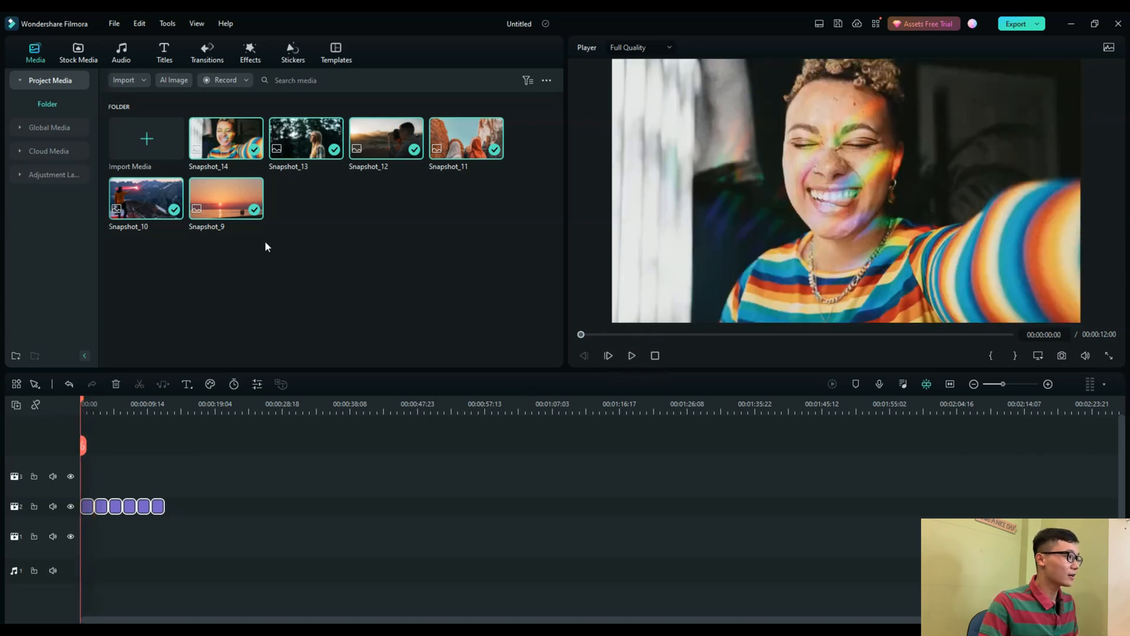
Add the Crayons Pack Overlay effect on the track above the photos and preview it.
{"action": "left_click", "coordinate": [250, 52]}
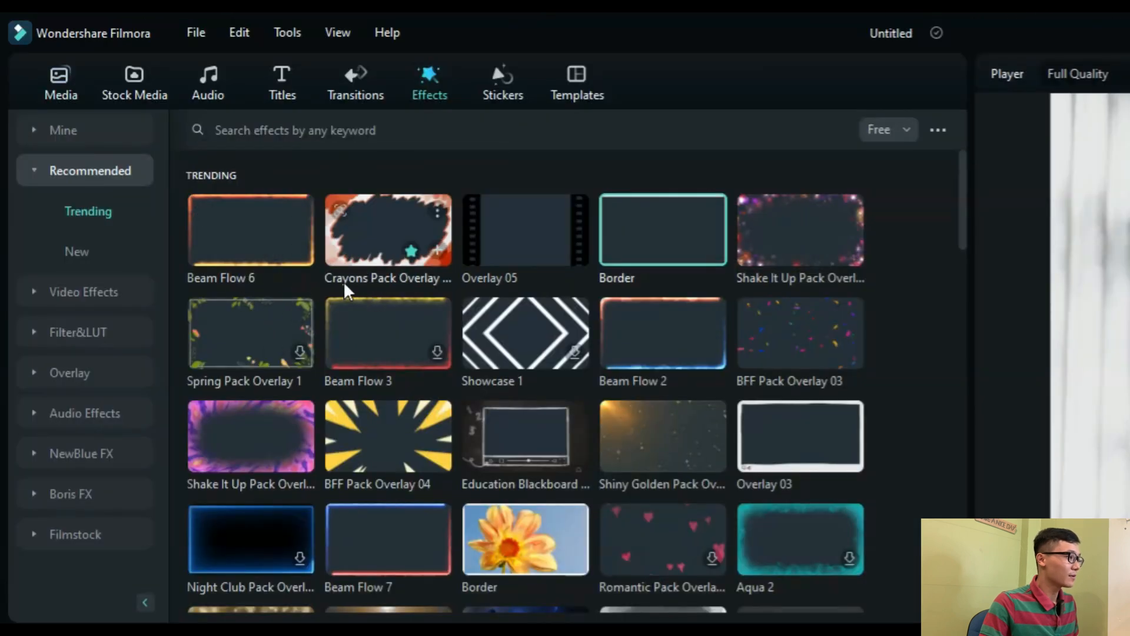
{"action": "mouse_move", "coordinate": [378, 244]}
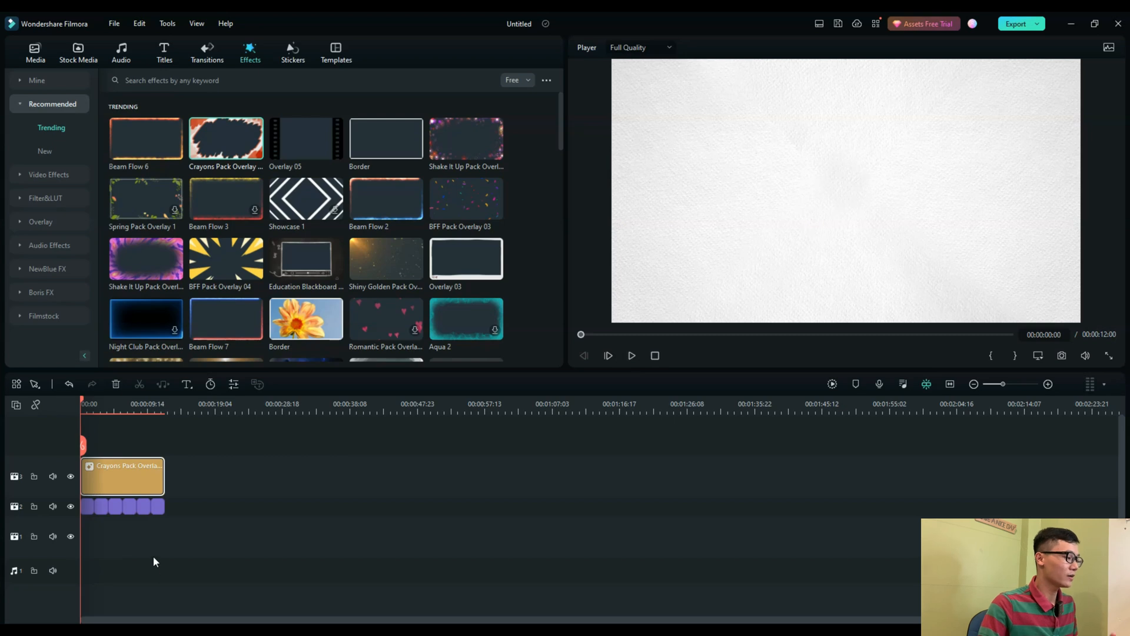
{"action": "left_click", "coordinate": [631, 354]}
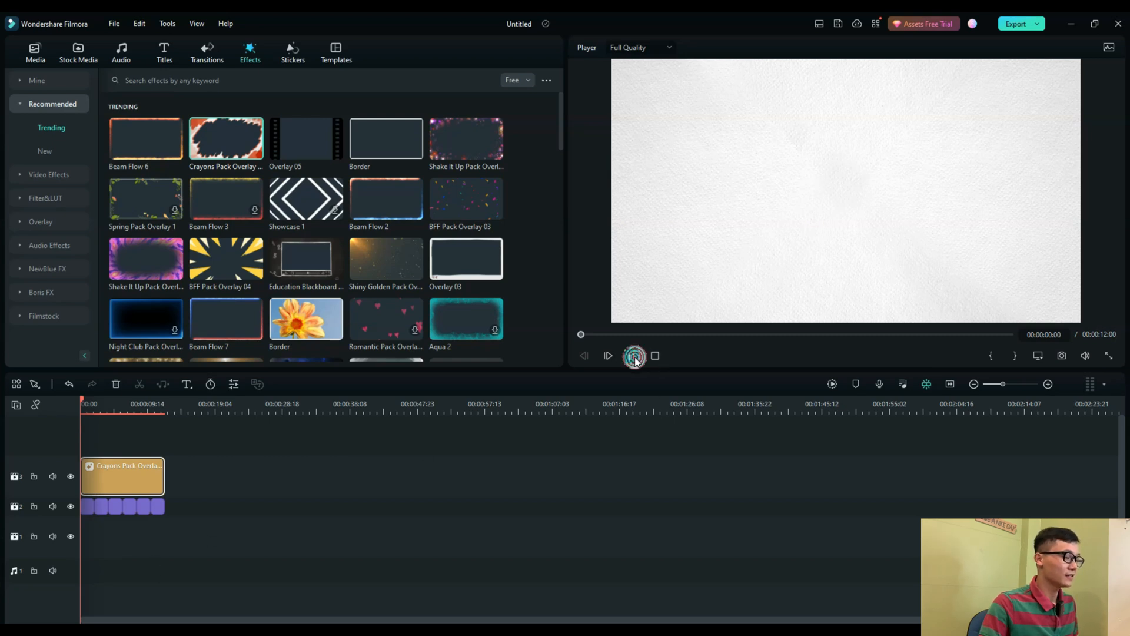
{"action": "left_click", "coordinate": [633, 356]}
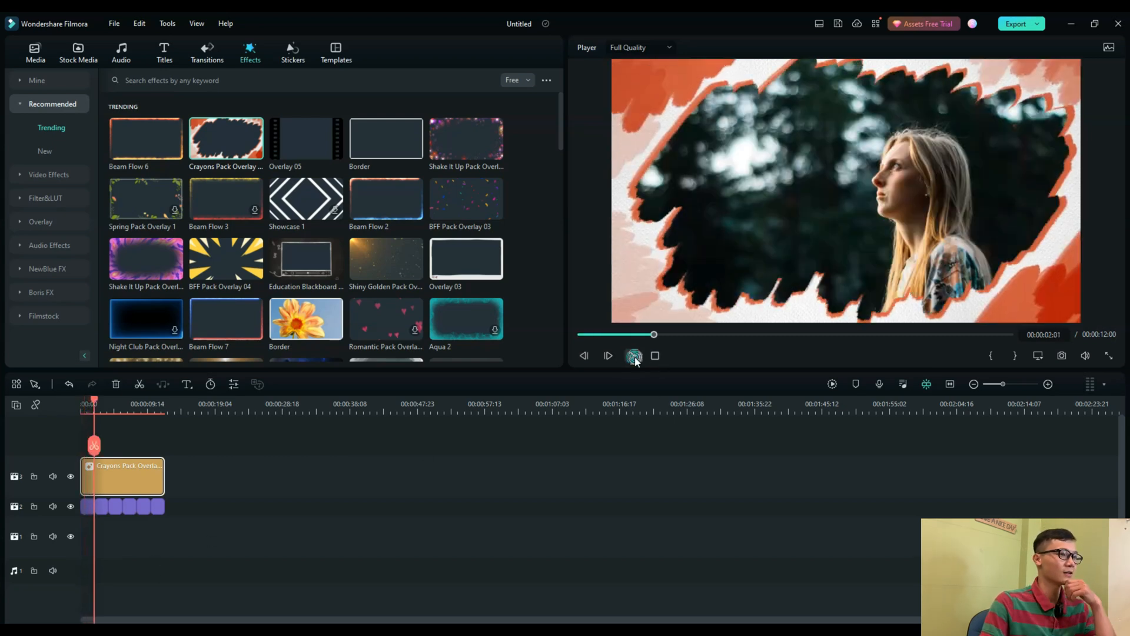
{"action": "left_click", "coordinate": [634, 356]}
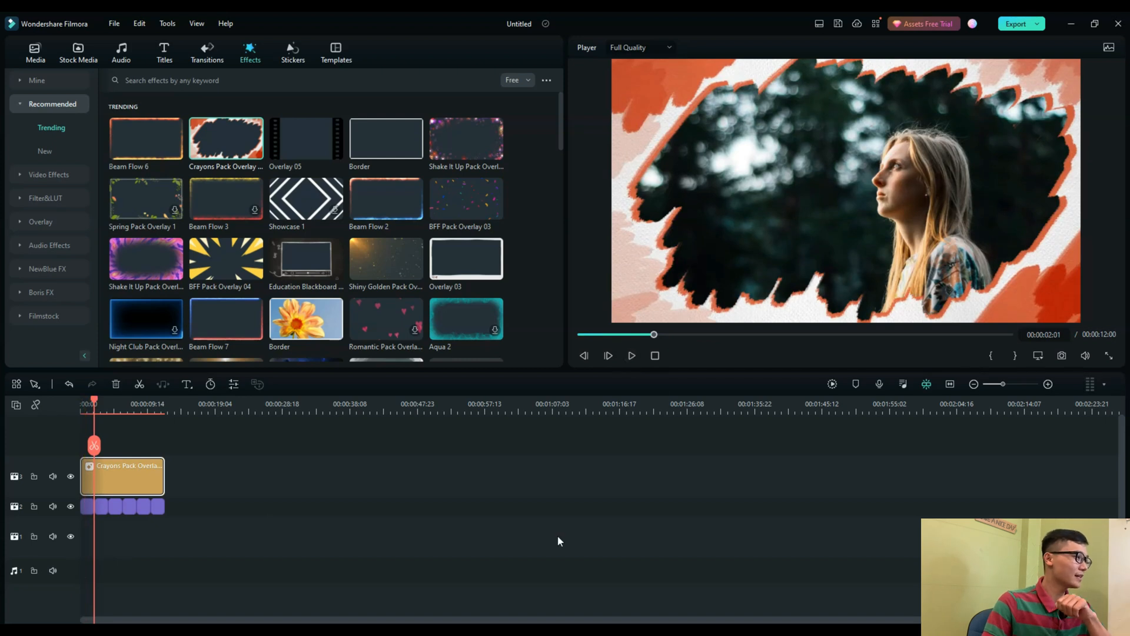
{"action": "mouse_move", "coordinate": [380, 466]}
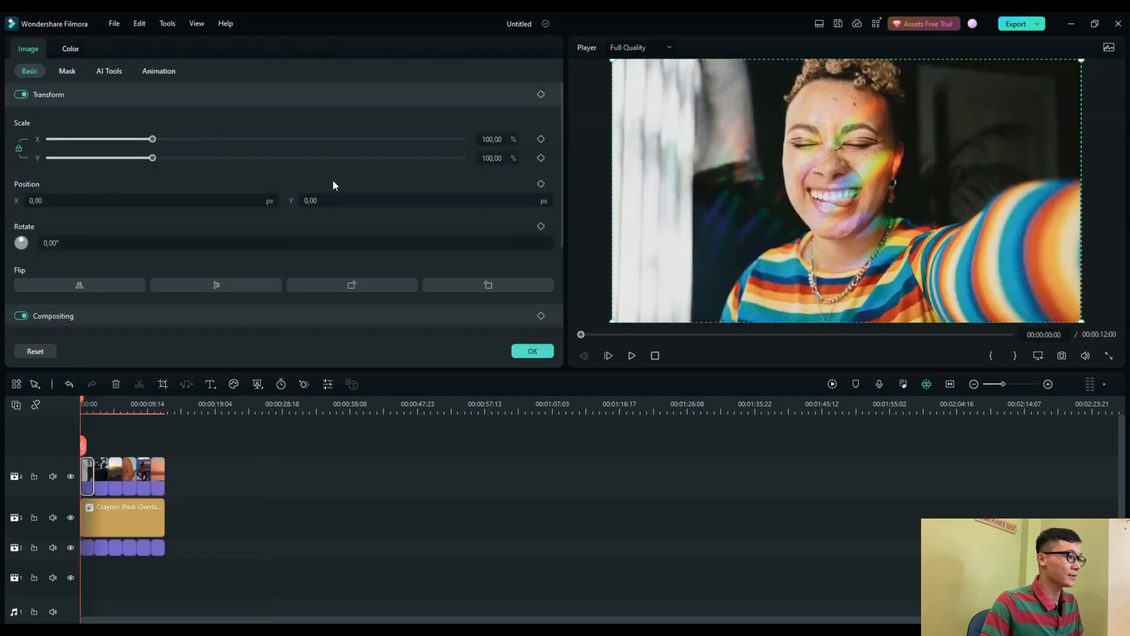
Duplicate the photo clips onto track 4 at 60% Scale X and preview the layers.
{"action": "left_click", "coordinate": [494, 139]}
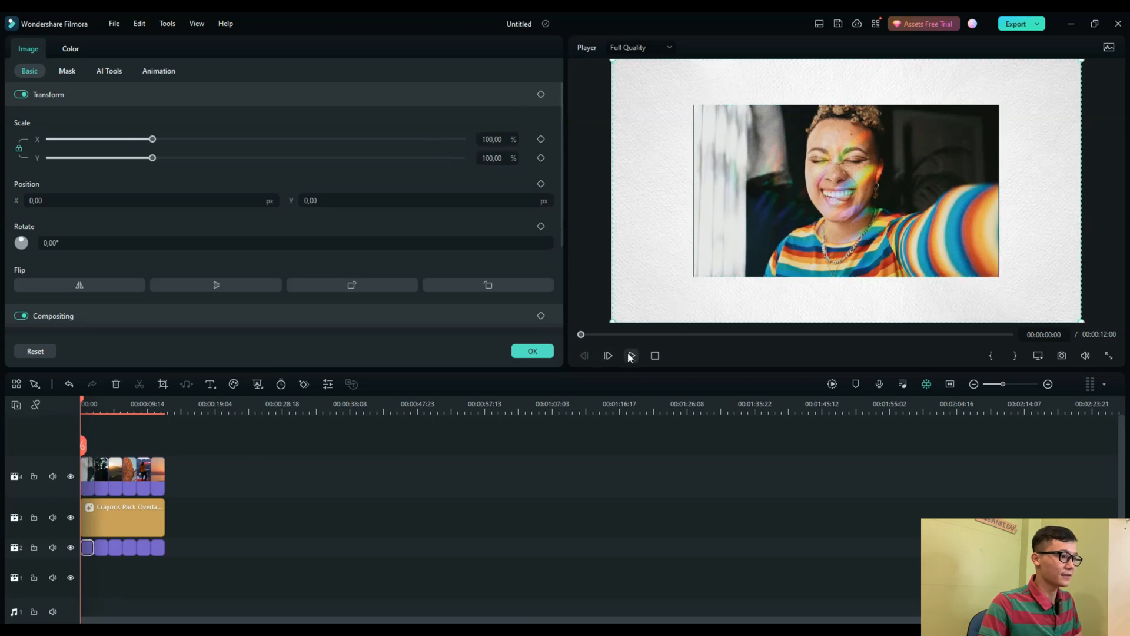
{"action": "left_click", "coordinate": [630, 356]}
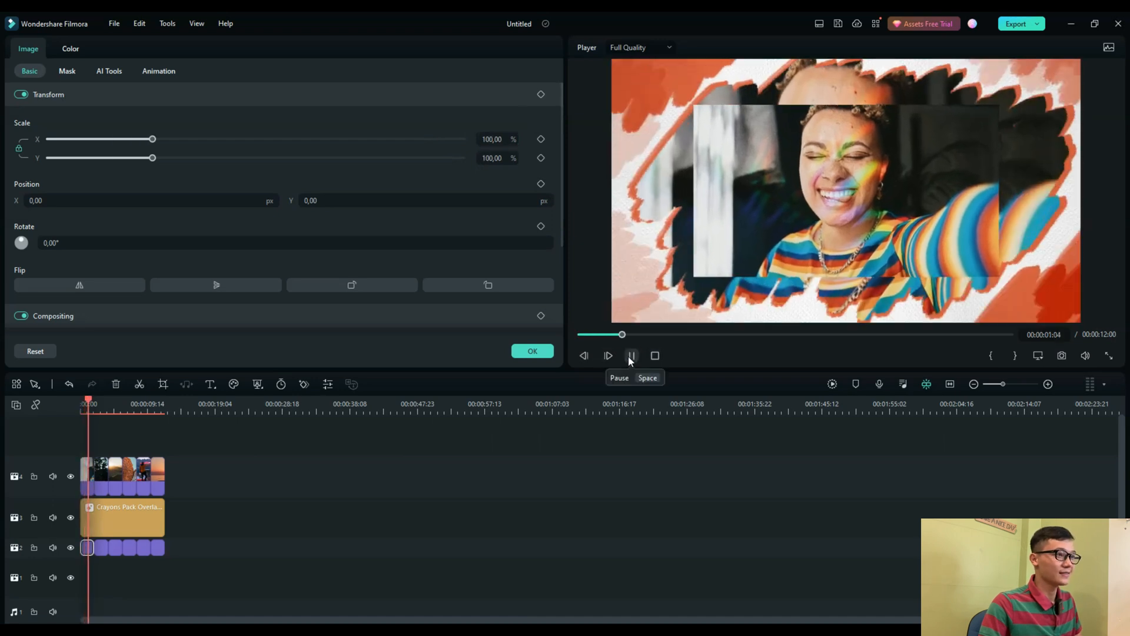
{"action": "left_click", "coordinate": [631, 354]}
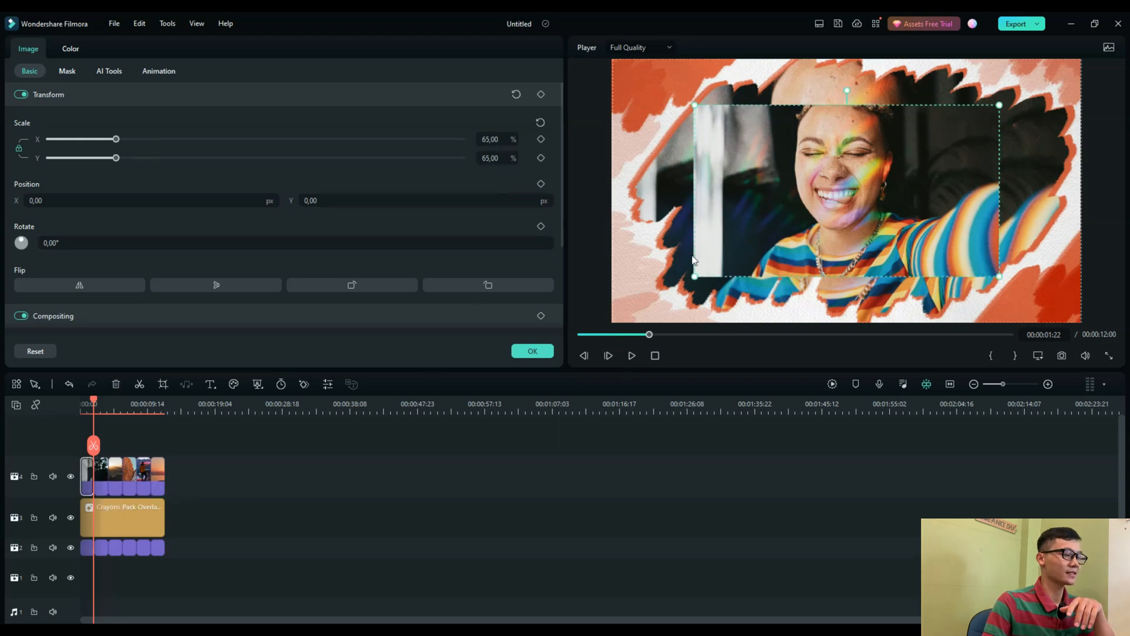
{"action": "mouse_move", "coordinate": [762, 232]}
{"action": "type", "text": "60"}
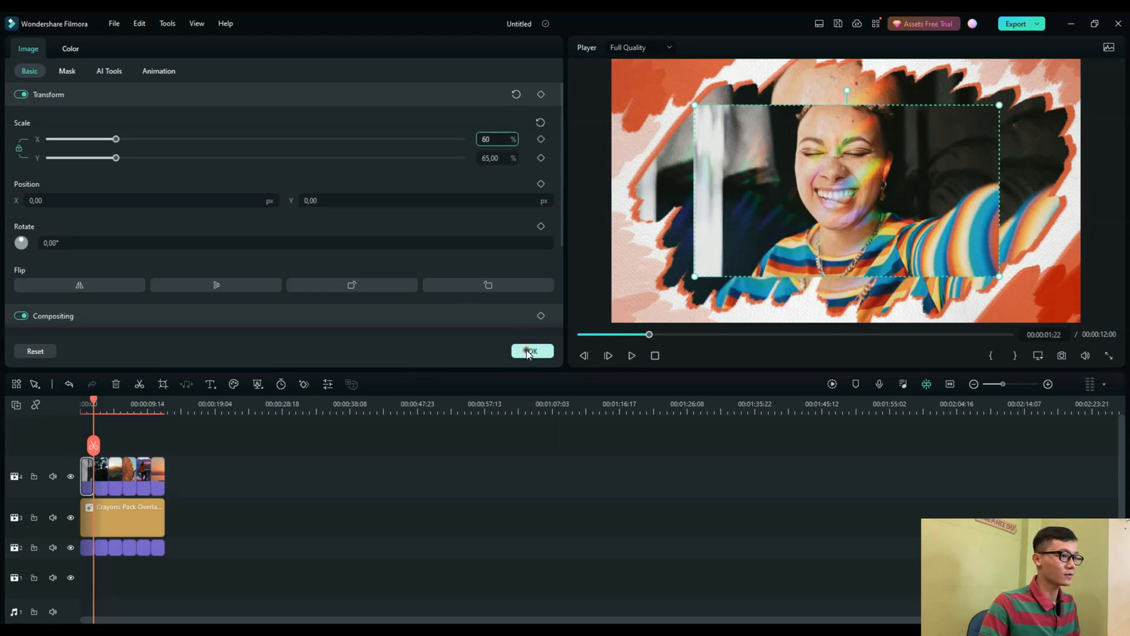
{"action": "left_click", "coordinate": [532, 350]}
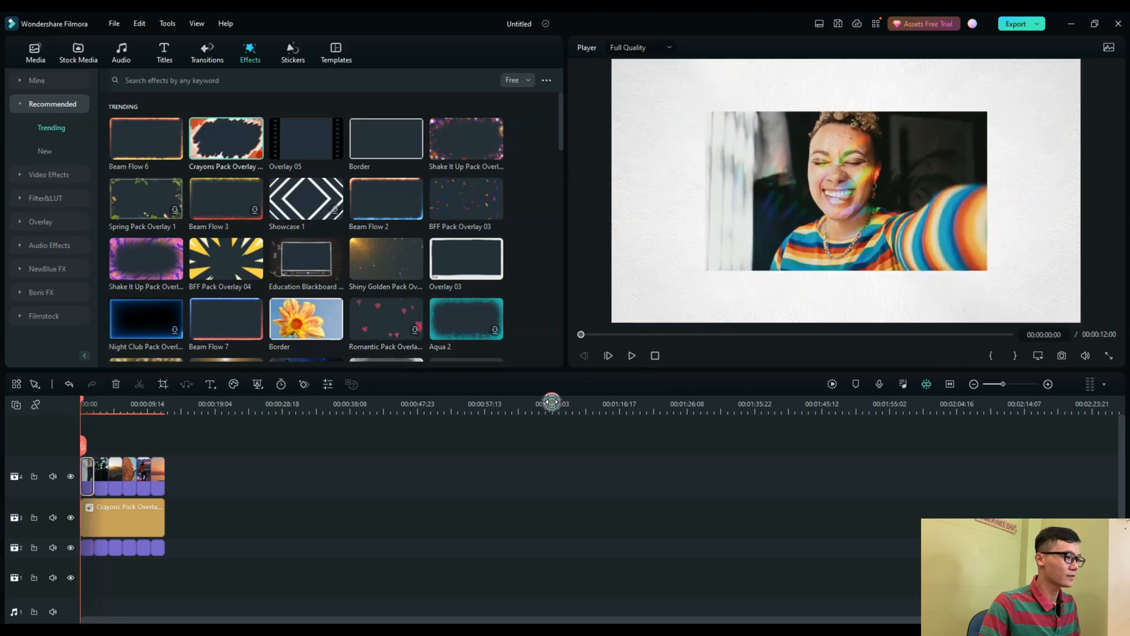
{"action": "left_click", "coordinate": [631, 356]}
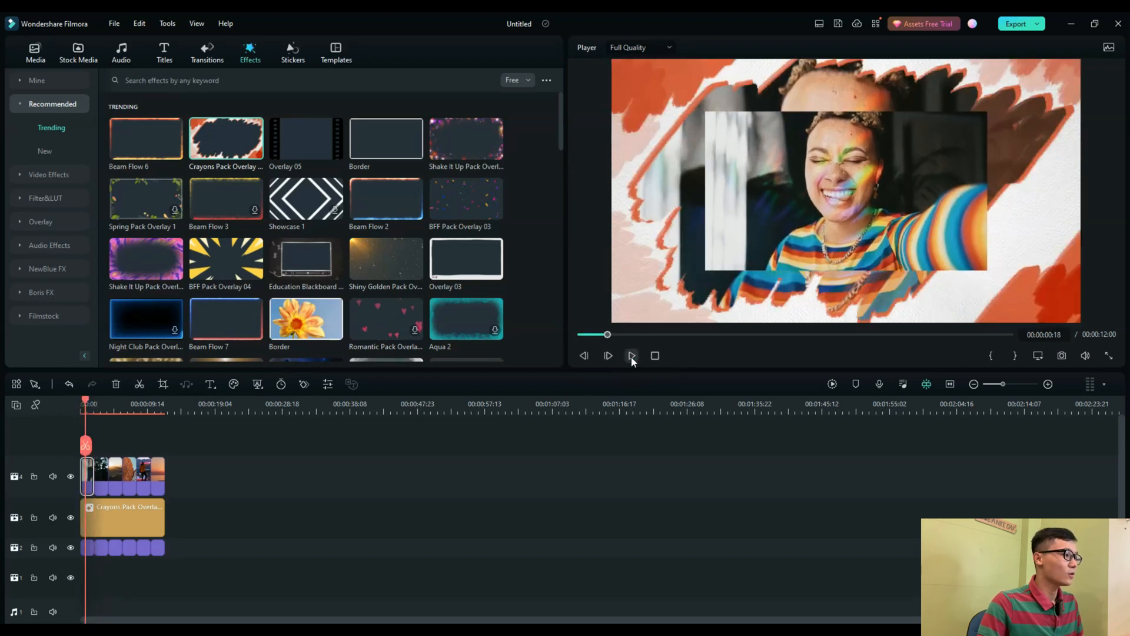
{"action": "left_click", "coordinate": [631, 354]}
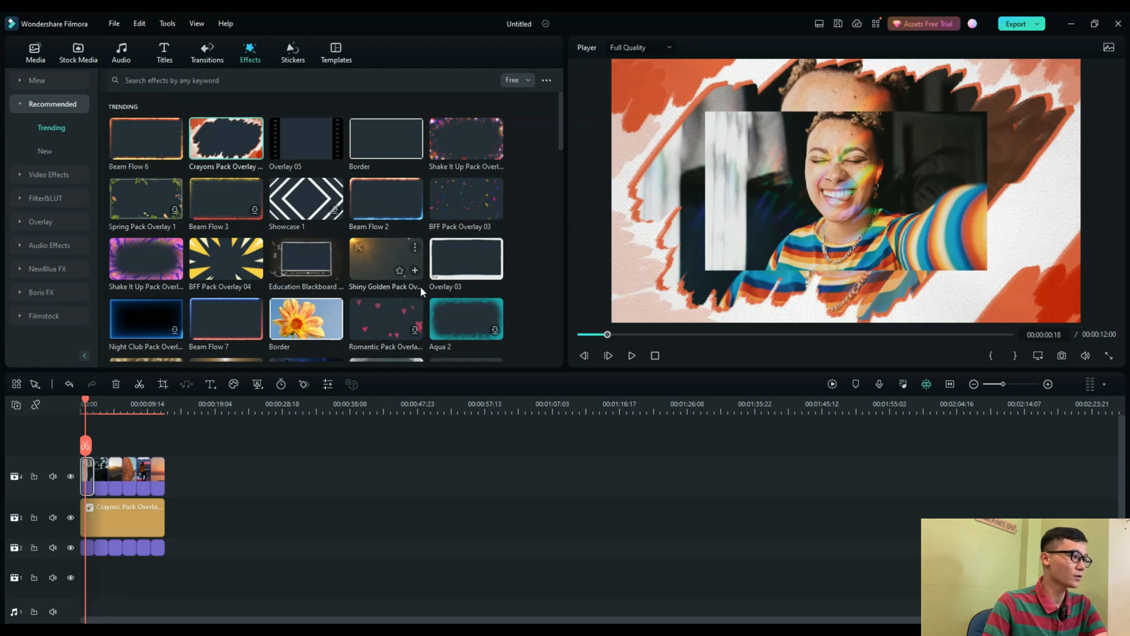
{"action": "mouse_move", "coordinate": [367, 432]}
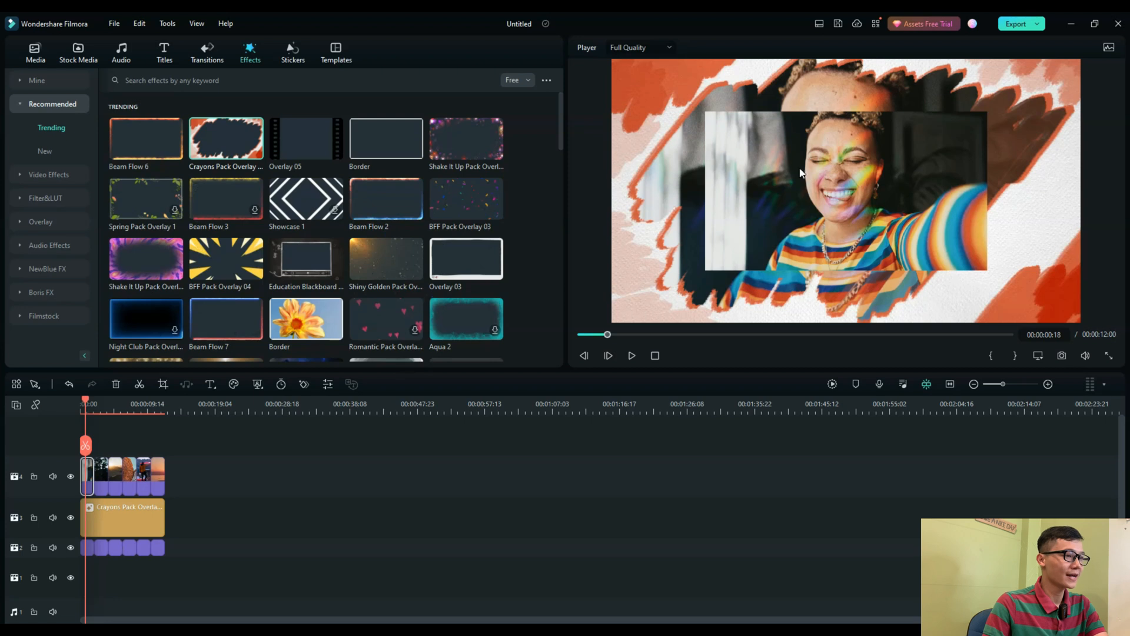
{"action": "mouse_move", "coordinate": [808, 211]}
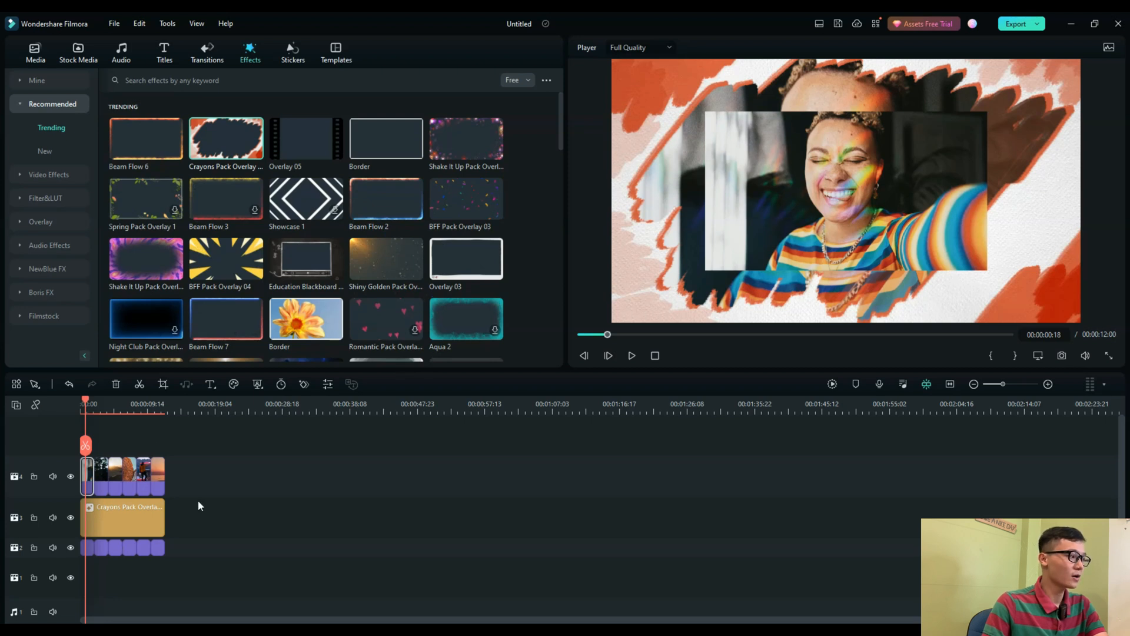
{"action": "mouse_move", "coordinate": [386, 137]}
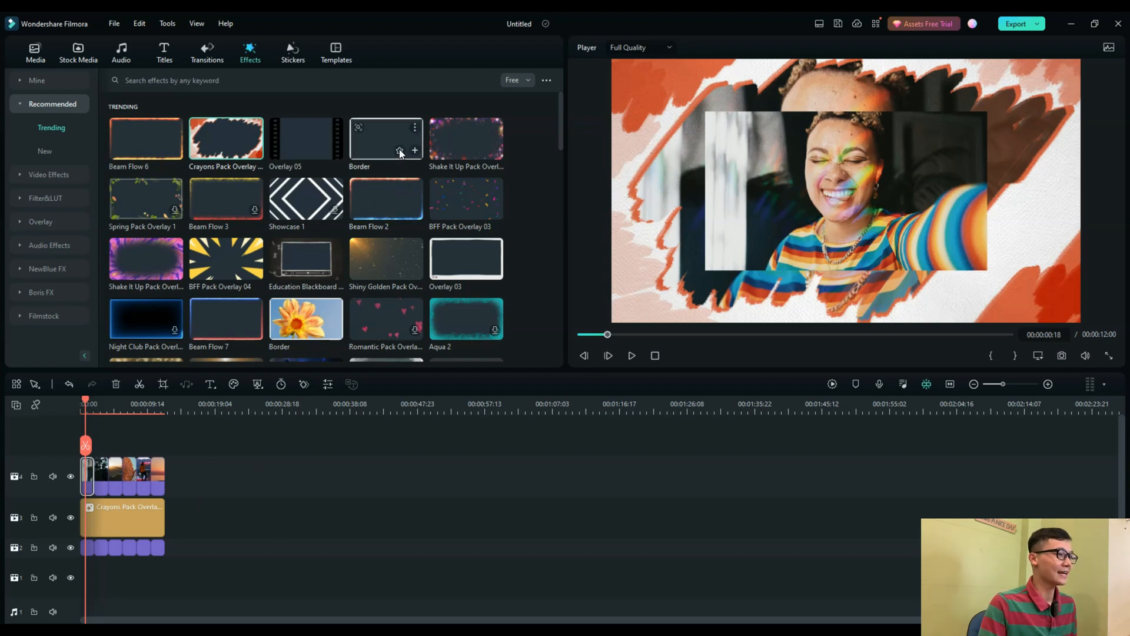
Apply a pink-to-red Border to the top photo with size about 1.5 and blur 0.1.
{"action": "left_click_drag", "start_coordinate": [385, 137], "coordinate": [252, 475]}
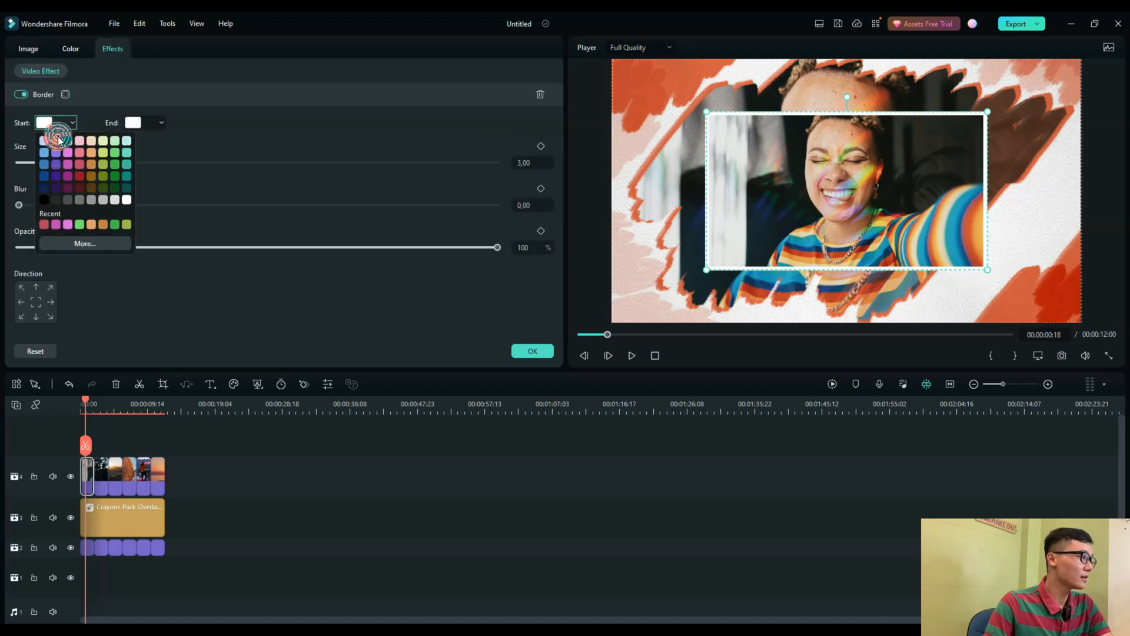
{"action": "left_click", "coordinate": [161, 121]}
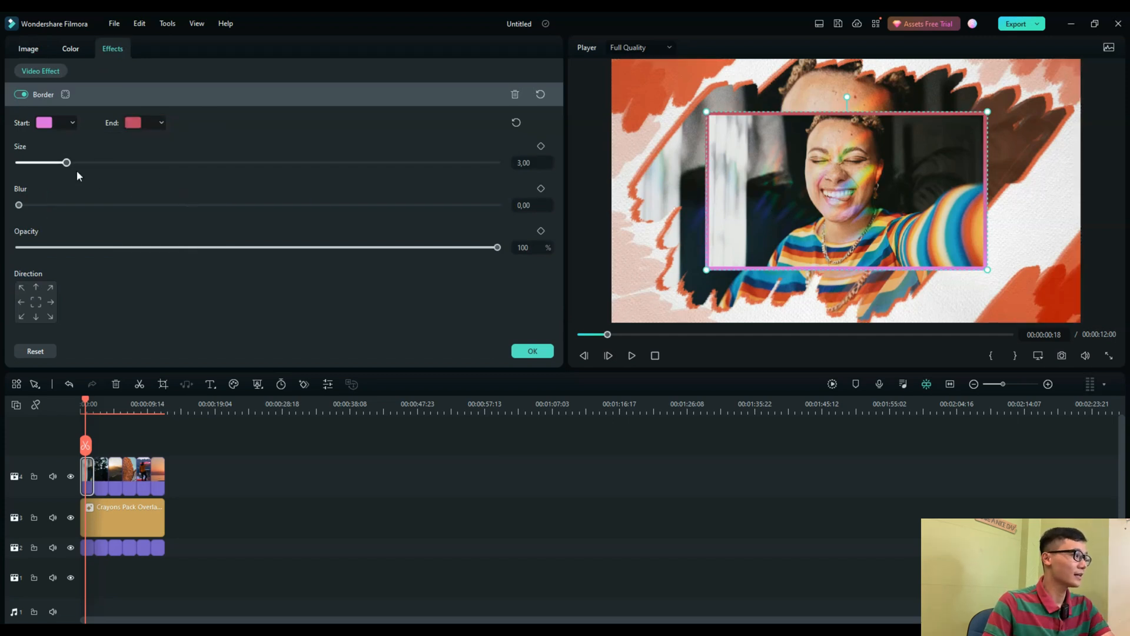
{"action": "left_click_drag", "start_coordinate": [67, 163], "coordinate": [320, 163]}
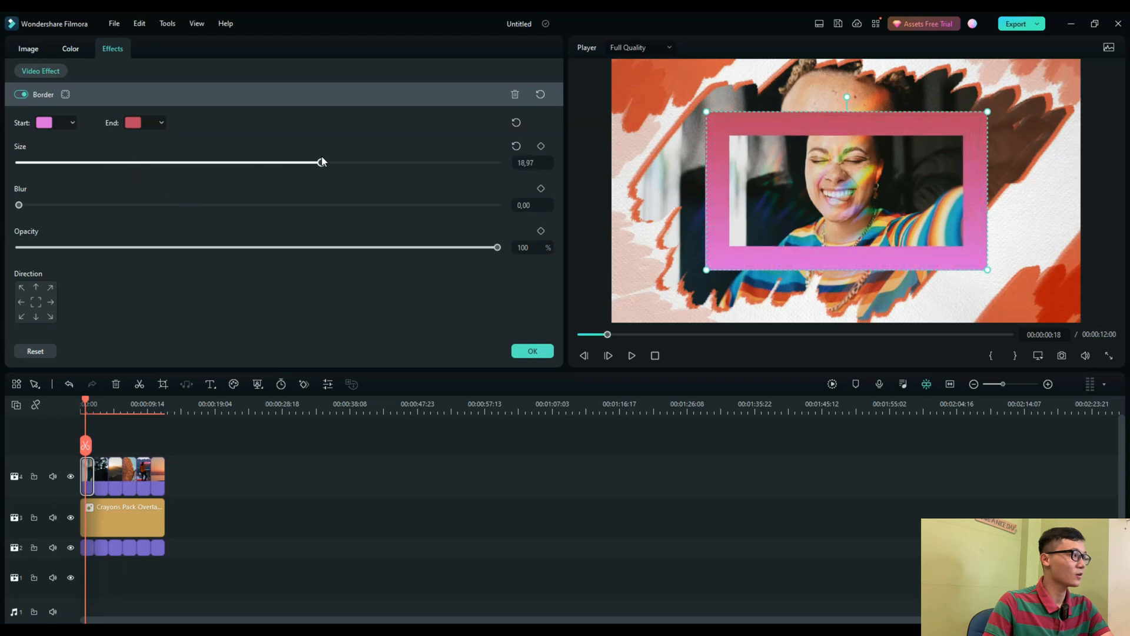
{"action": "left_click_drag", "start_coordinate": [321, 162], "coordinate": [22, 162]}
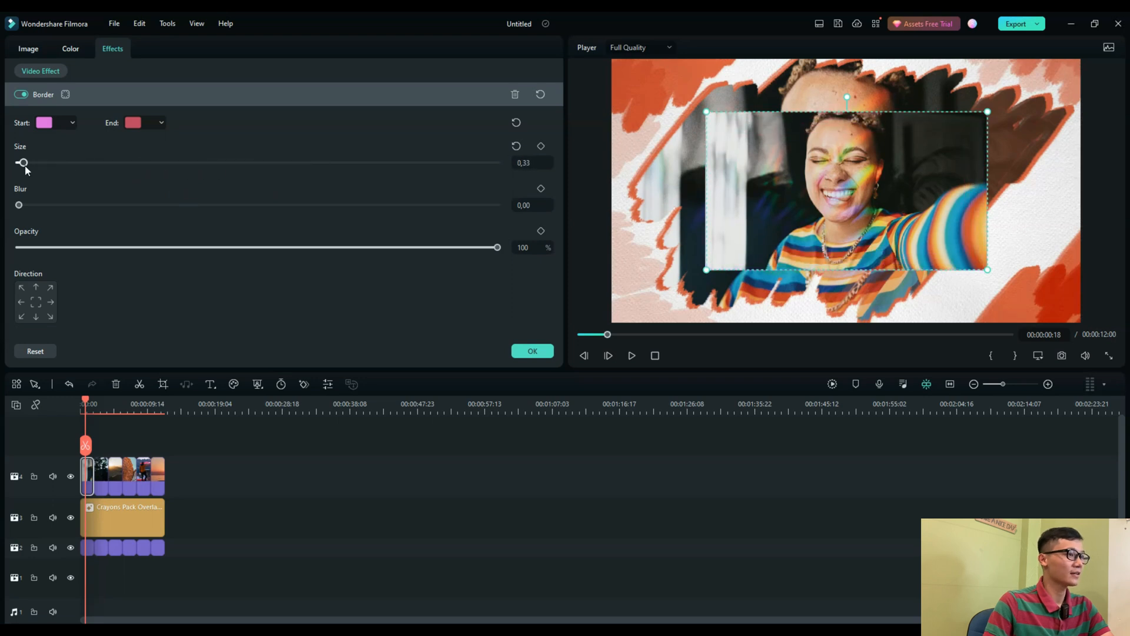
{"action": "left_click_drag", "start_coordinate": [22, 162], "coordinate": [41, 163]}
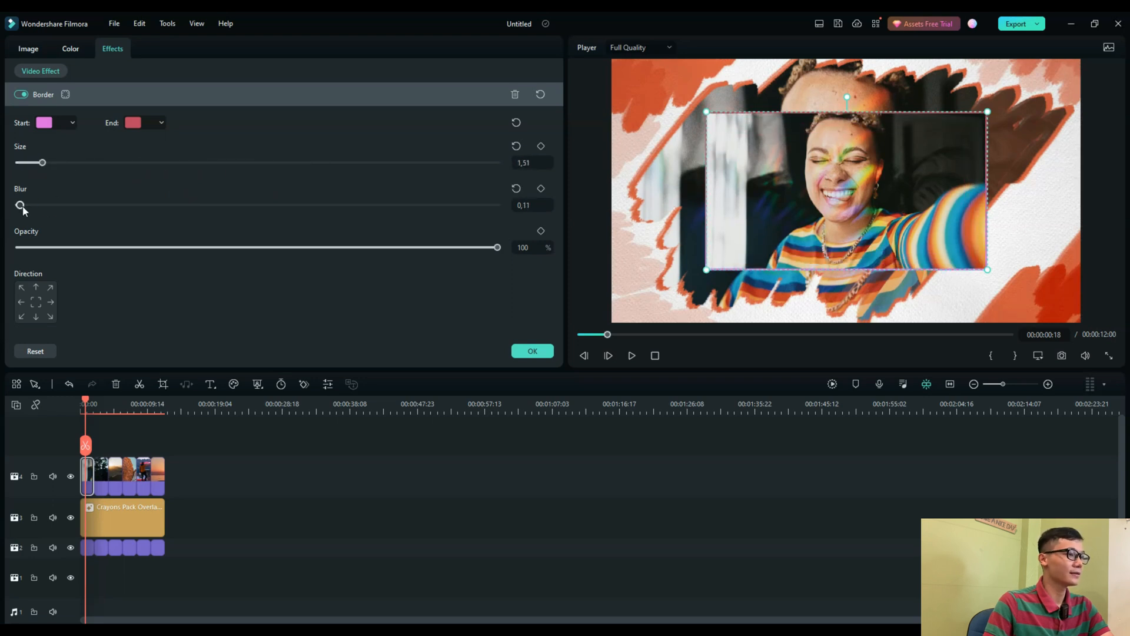
{"action": "left_click_drag", "start_coordinate": [20, 205], "coordinate": [67, 206]}
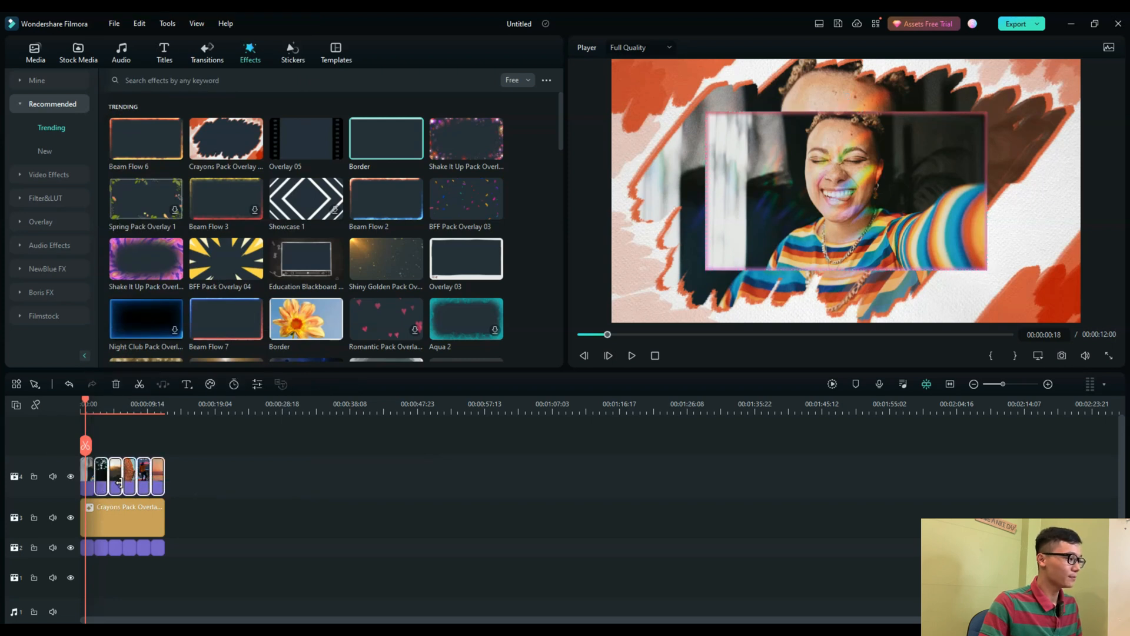
Play through the bordered slideshow, pause, and move the playhead to the end.
{"action": "right_click", "coordinate": [105, 476]}
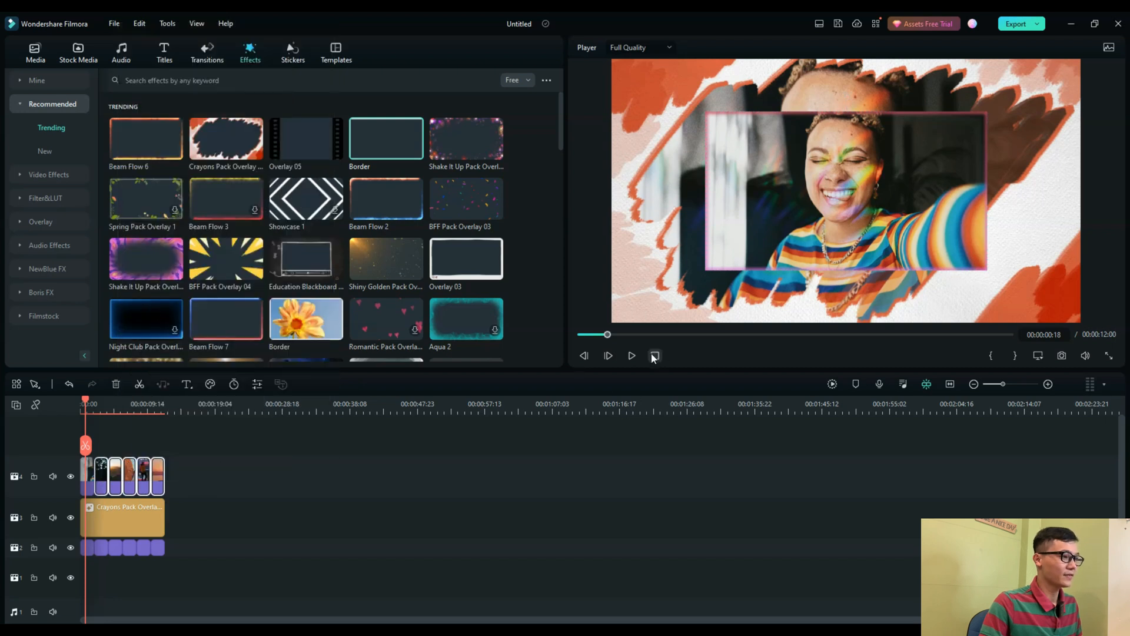
{"action": "left_click", "coordinate": [608, 356]}
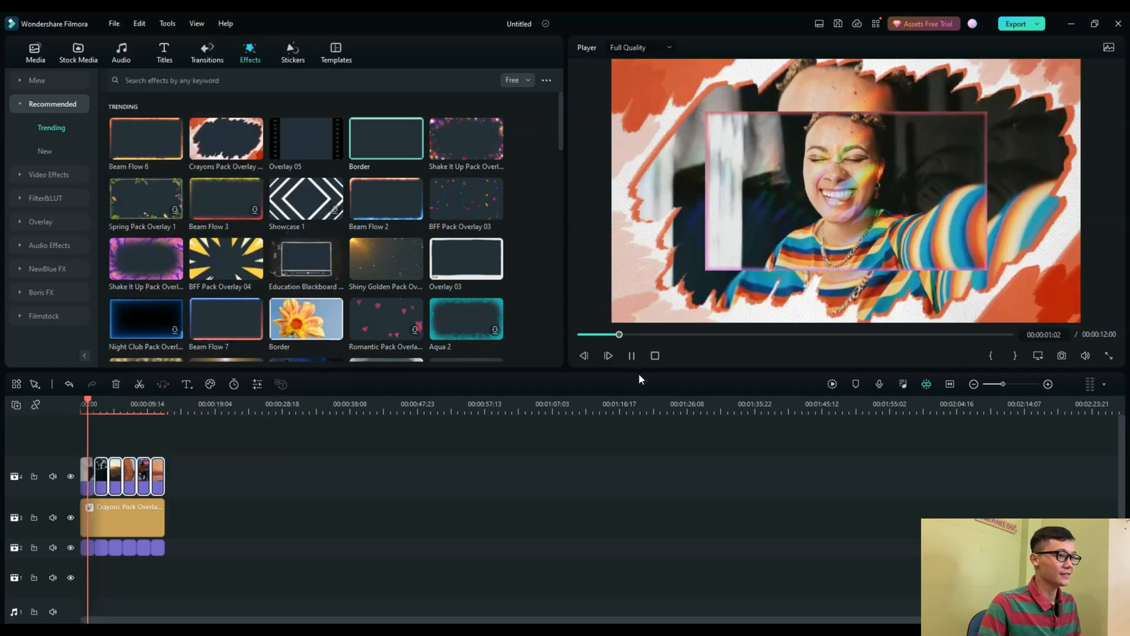
{"action": "left_click", "coordinate": [607, 356]}
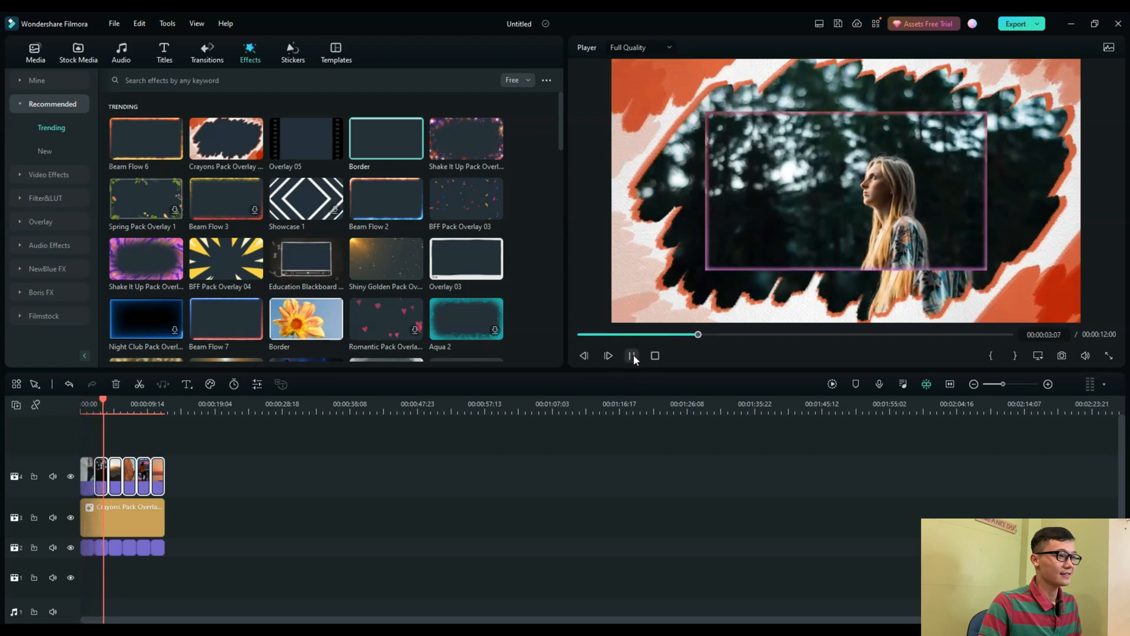
{"action": "left_click", "coordinate": [631, 356]}
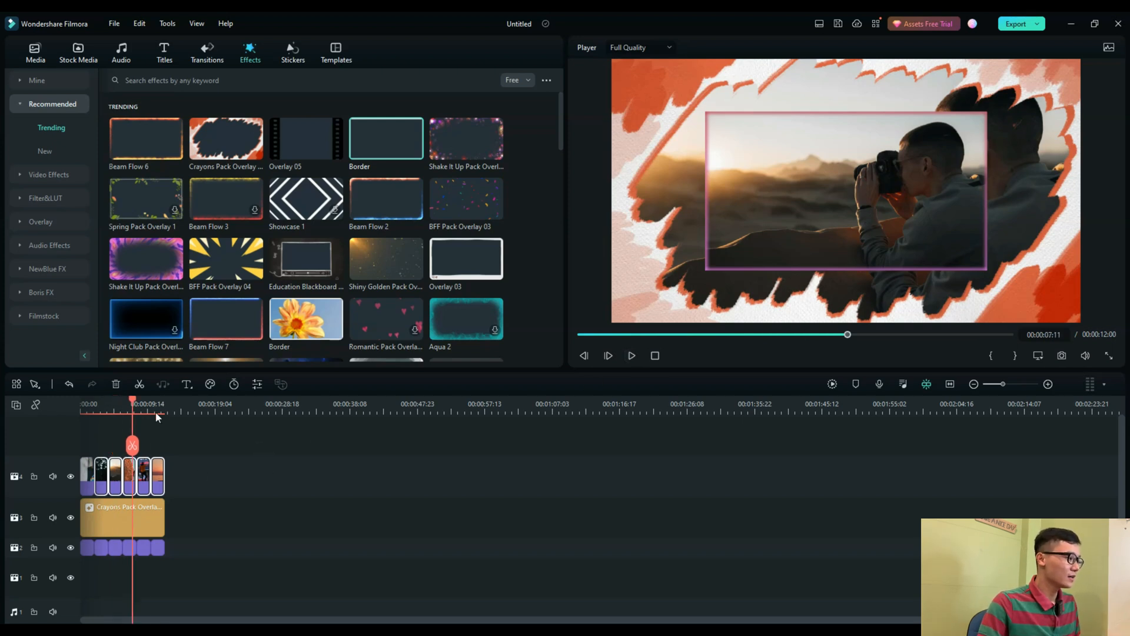
{"action": "left_click", "coordinate": [336, 51]}
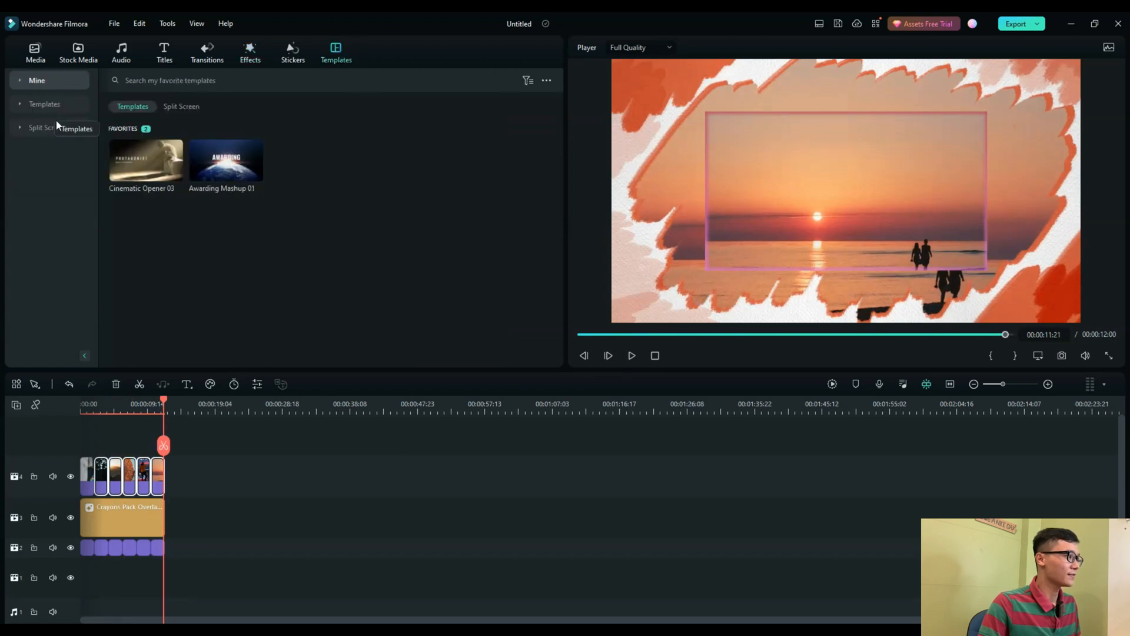
Browse the Game, Sports and Vlog split-screen template categories for a Polaroid collage.
{"action": "left_click", "coordinate": [47, 128]}
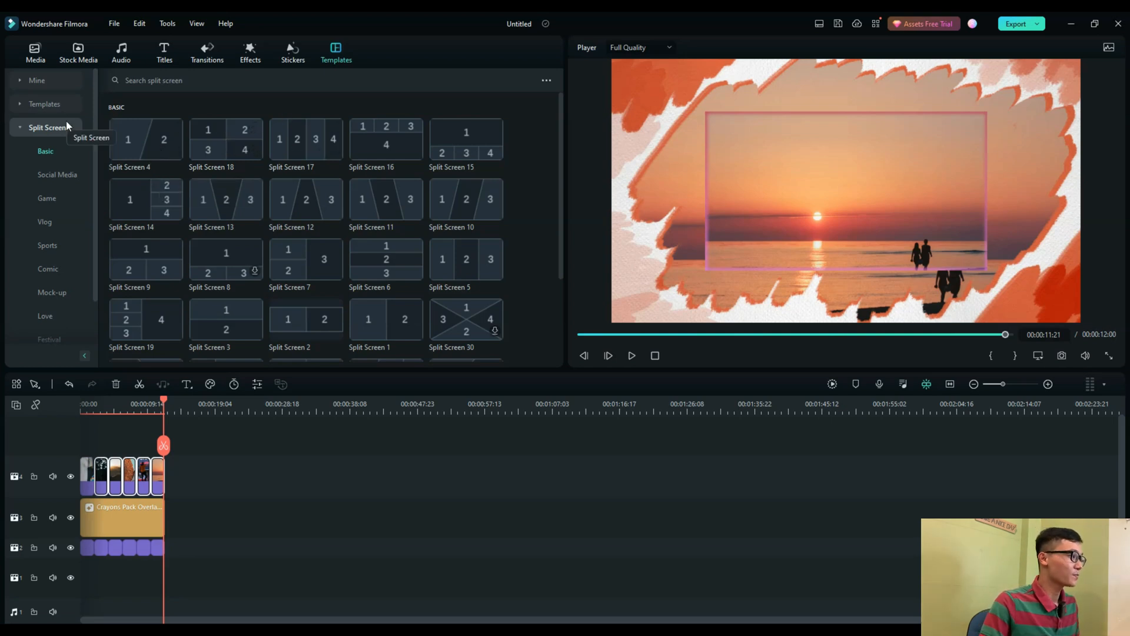
{"action": "mouse_move", "coordinate": [68, 135]}
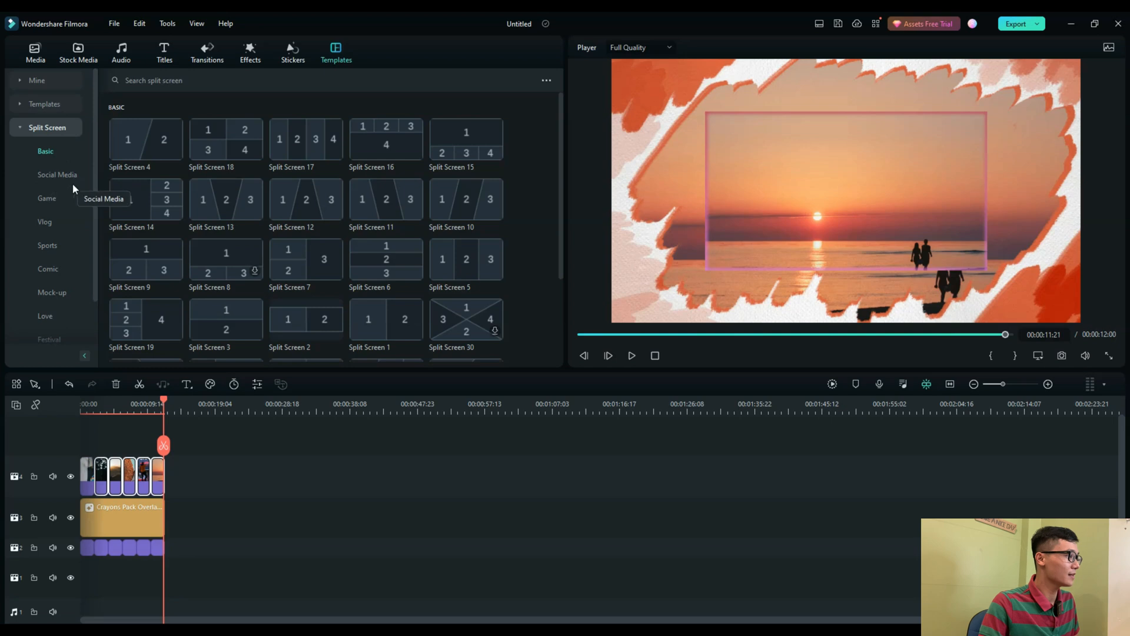
{"action": "left_click", "coordinate": [46, 198]}
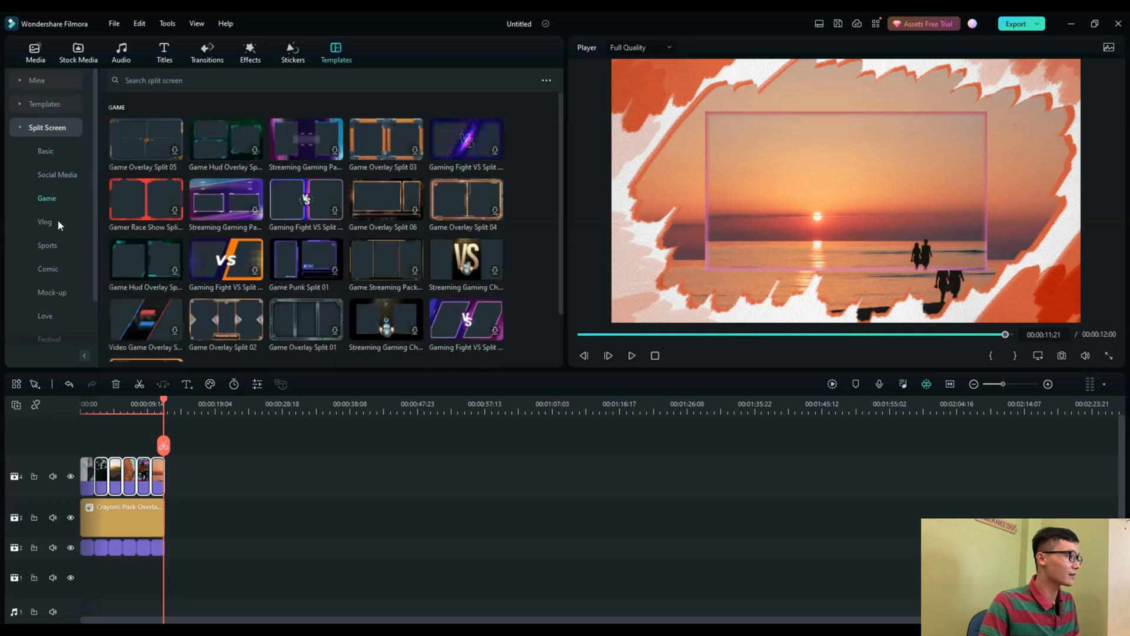
{"action": "left_click", "coordinate": [47, 245]}
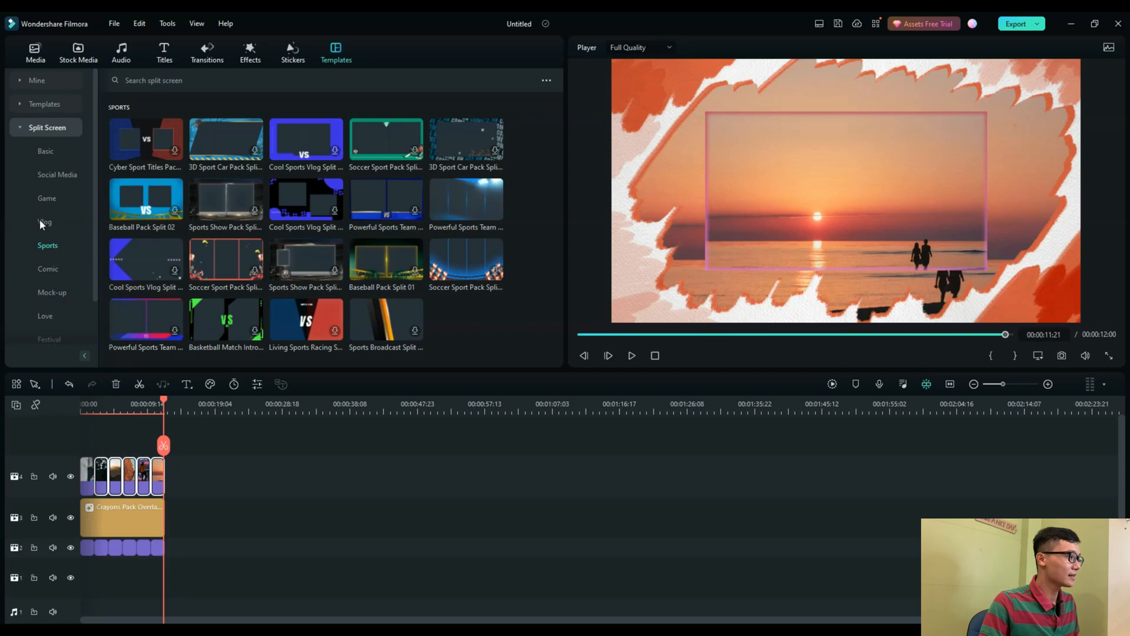
{"action": "left_click", "coordinate": [44, 222]}
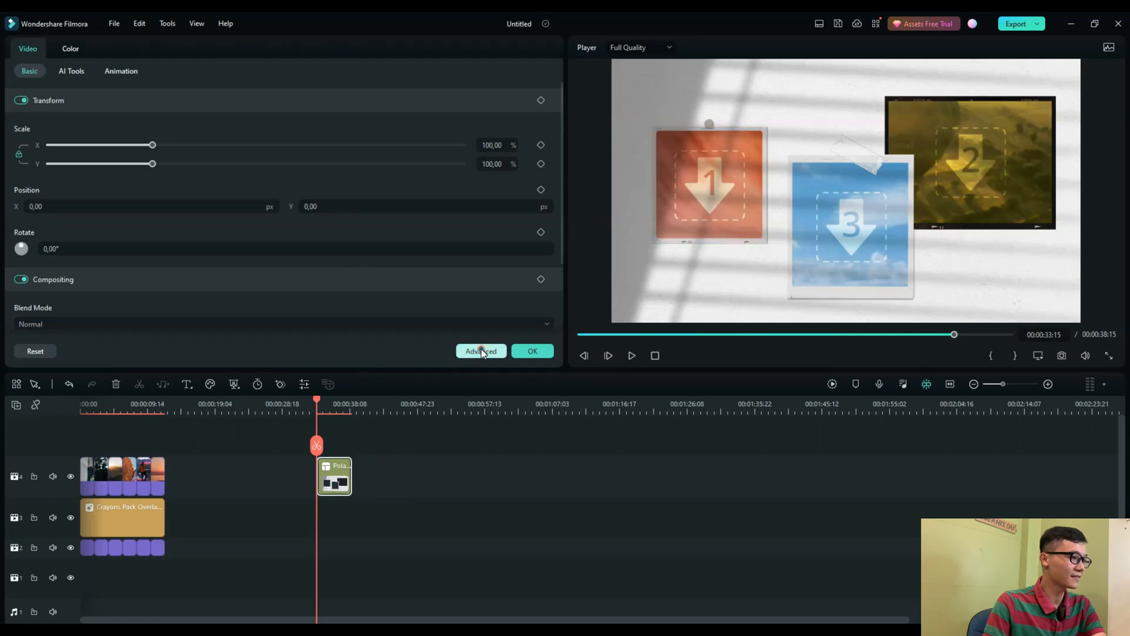
Place Snapshot_13, Snapshot_10 and Snapshot_11 into collage slots 1–3 in Advanced editing and apply.
{"action": "left_click", "coordinate": [481, 351]}
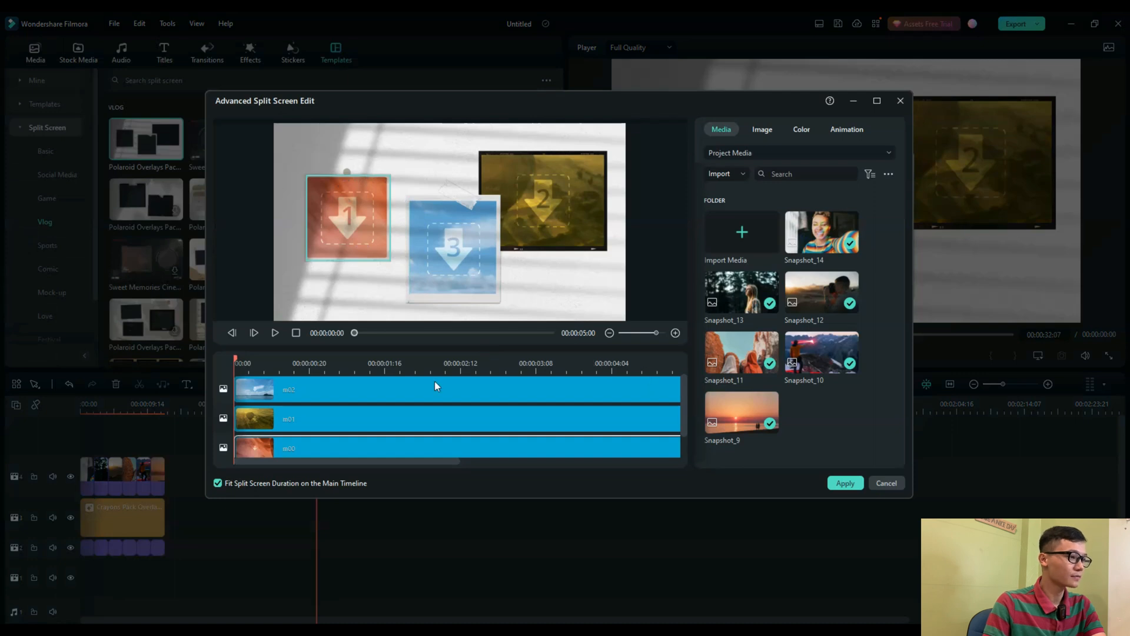
{"action": "mouse_move", "coordinate": [353, 234]}
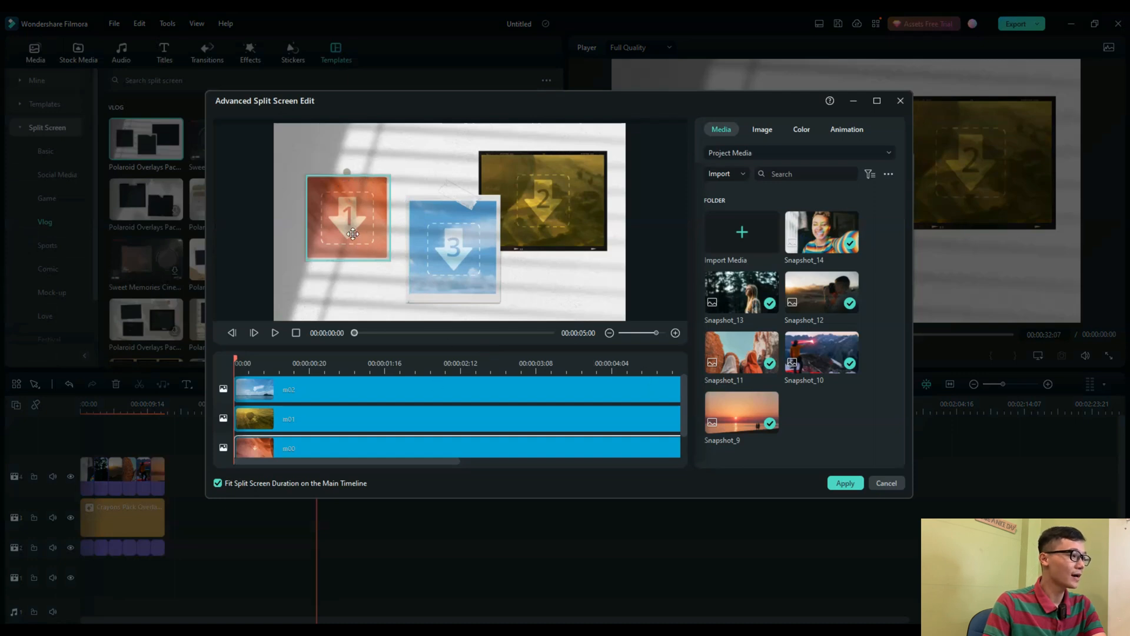
{"action": "left_click", "coordinate": [452, 248]}
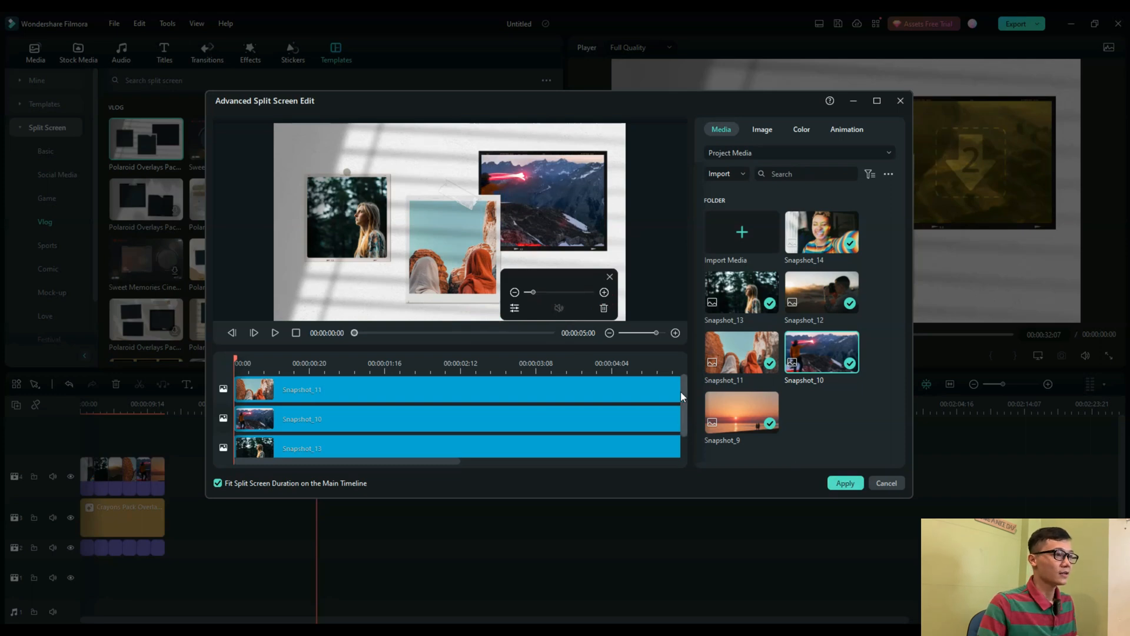
{"action": "left_click", "coordinate": [845, 483]}
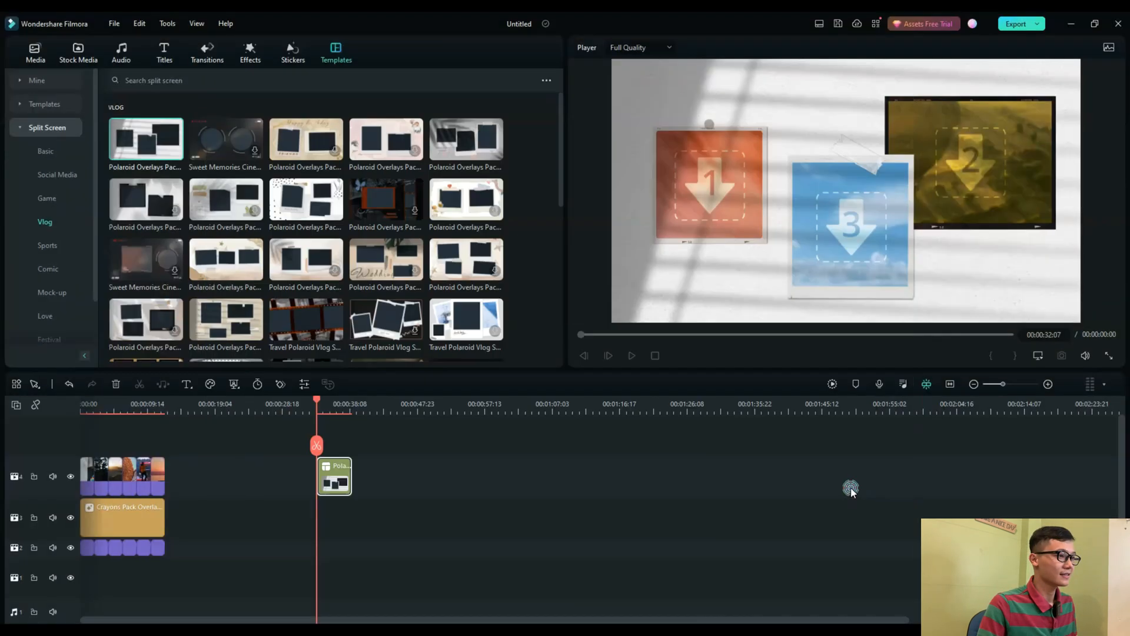
Capture a still of the filled collage and save it to the PIC folder.
{"action": "left_click", "coordinate": [608, 354]}
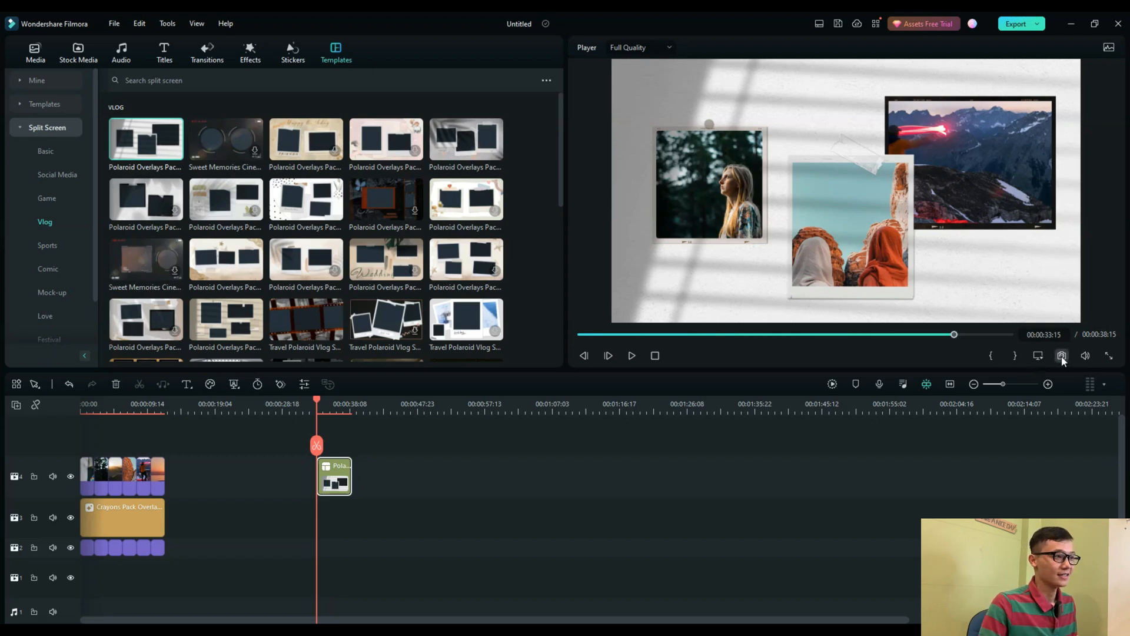
{"action": "left_click", "coordinate": [1062, 356]}
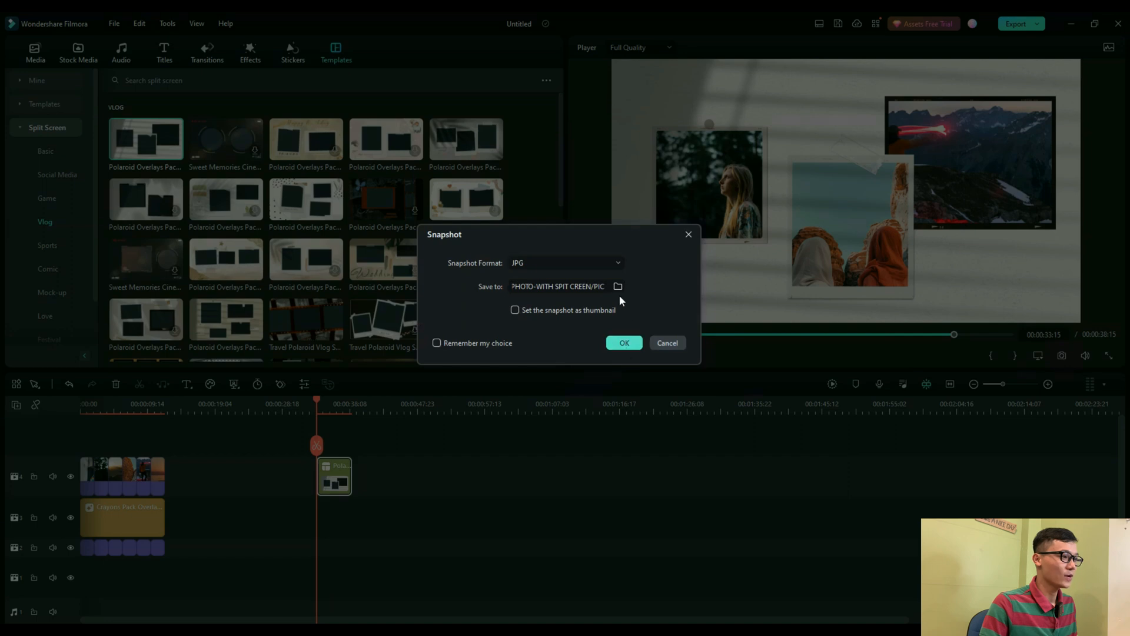
{"action": "left_click", "coordinate": [619, 286]}
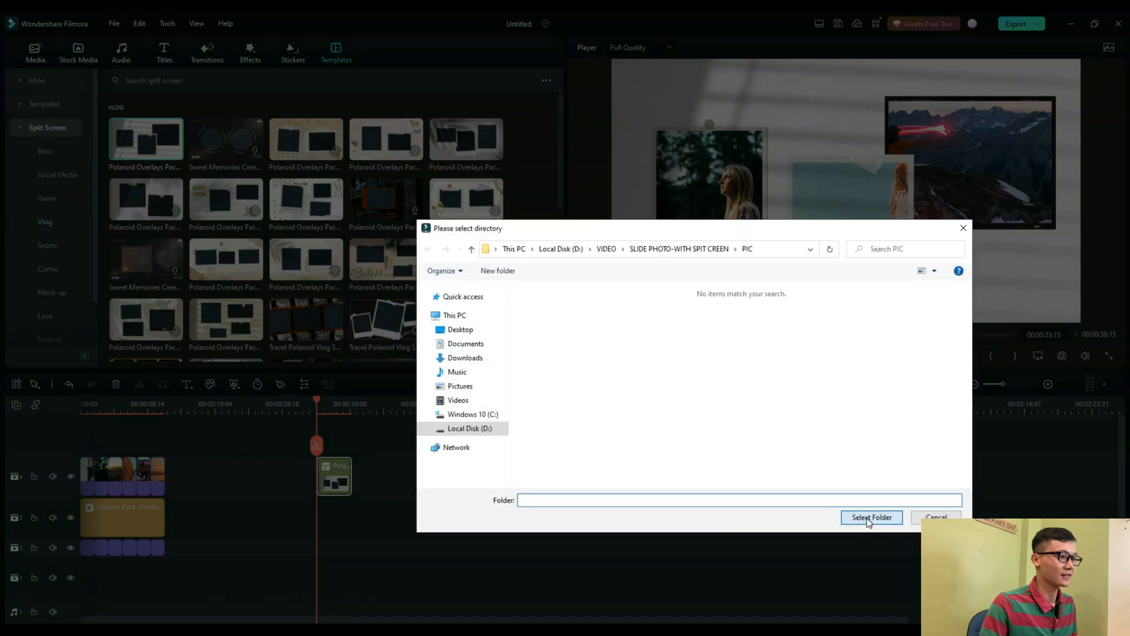
{"action": "left_click", "coordinate": [871, 517]}
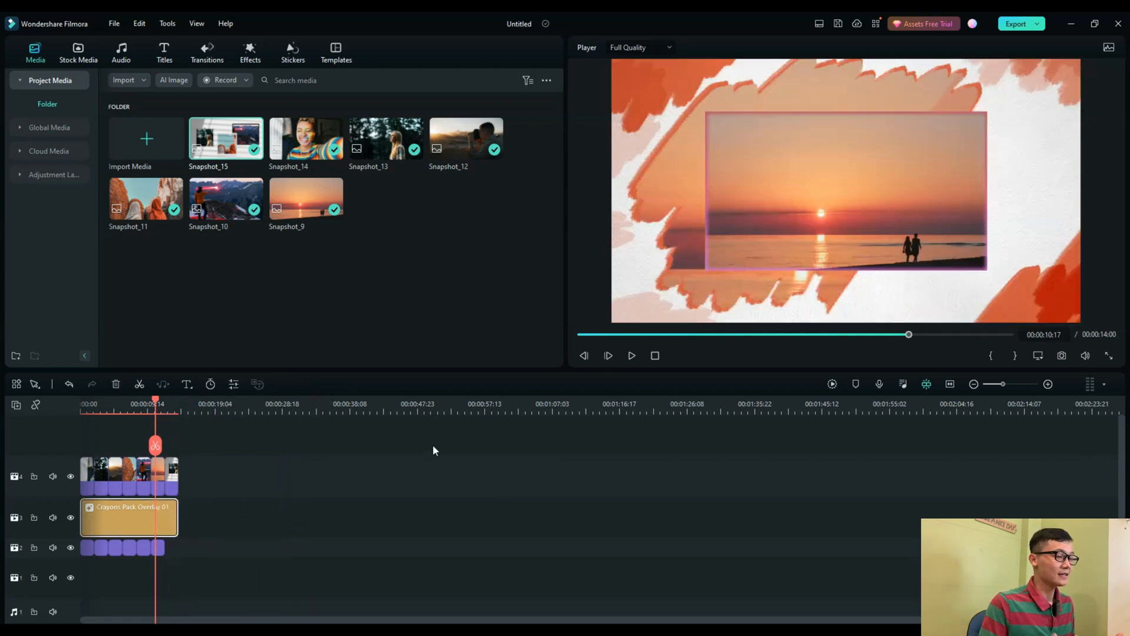
Extend the bottom track to 00:14:00 and replay the ending to check the collage.
{"action": "left_click", "coordinate": [631, 355]}
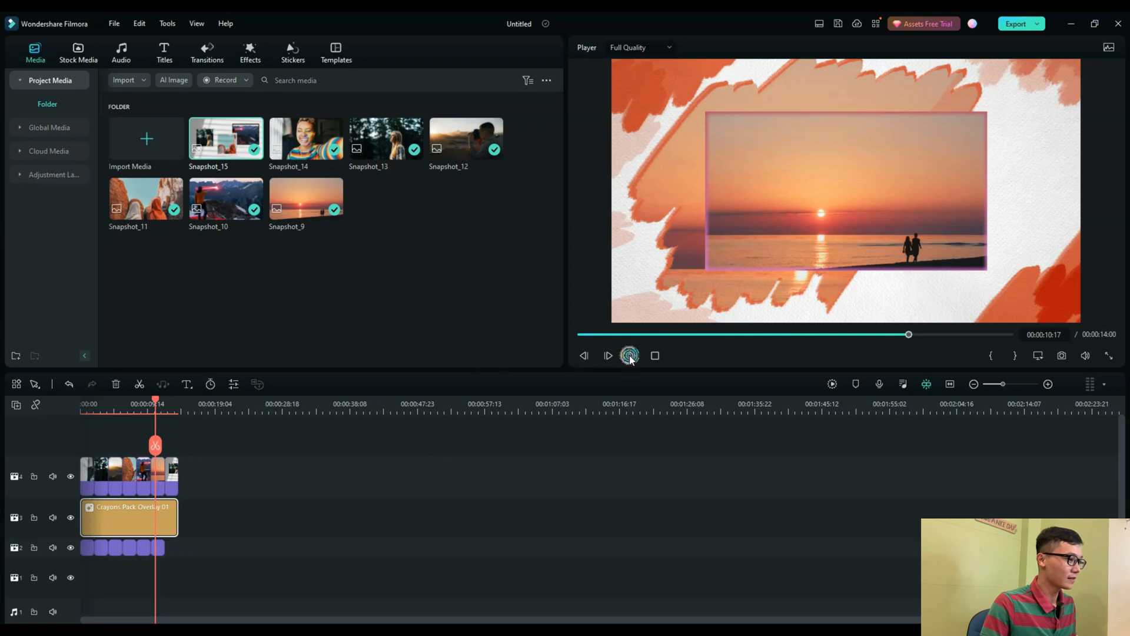
{"action": "left_click", "coordinate": [630, 355]}
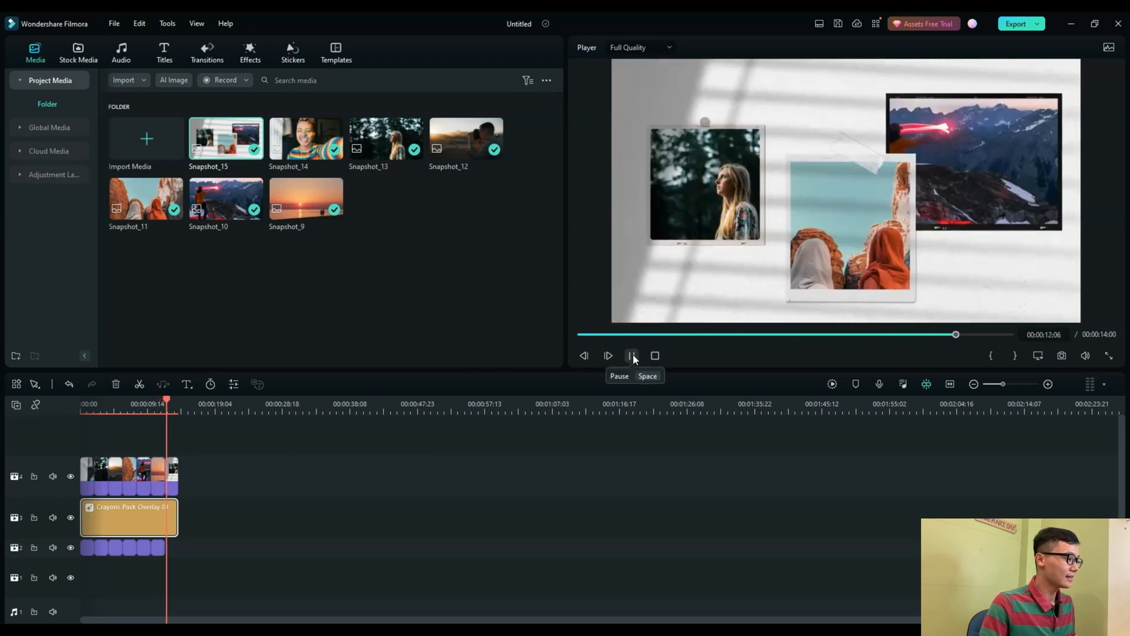
{"action": "left_click", "coordinate": [632, 354]}
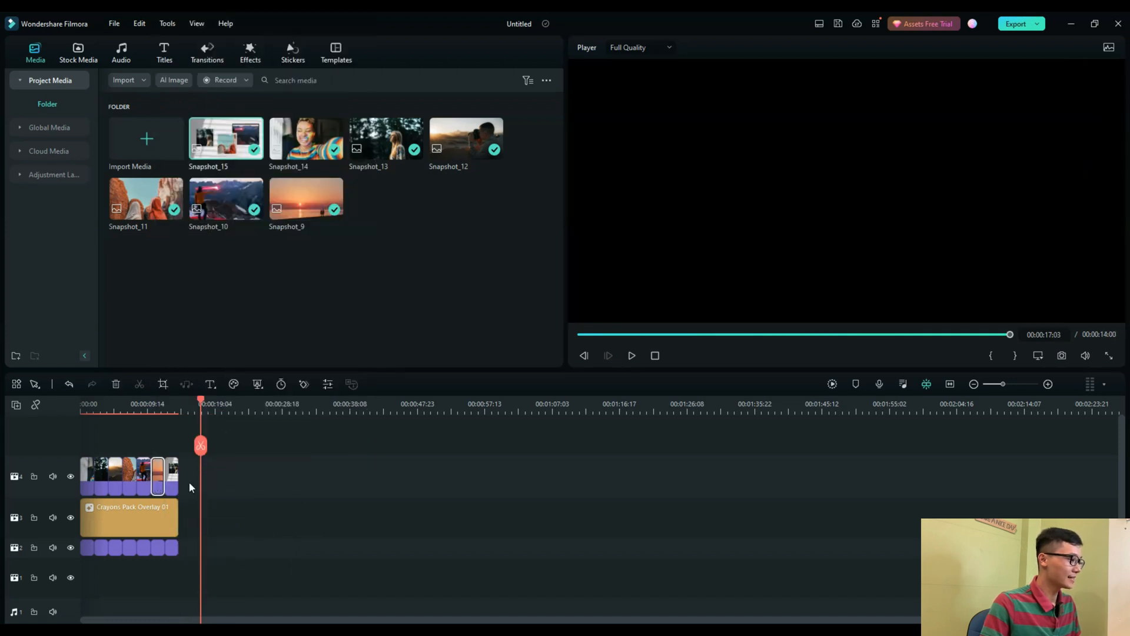
{"action": "right_click", "coordinate": [156, 476]}
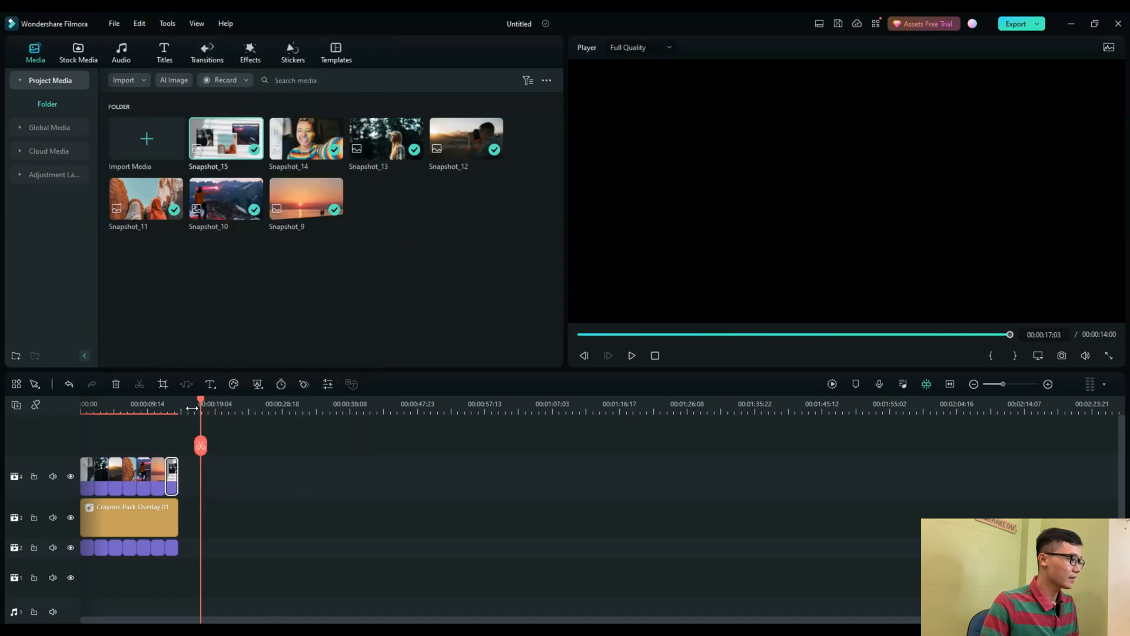
{"action": "left_click", "coordinate": [632, 355]}
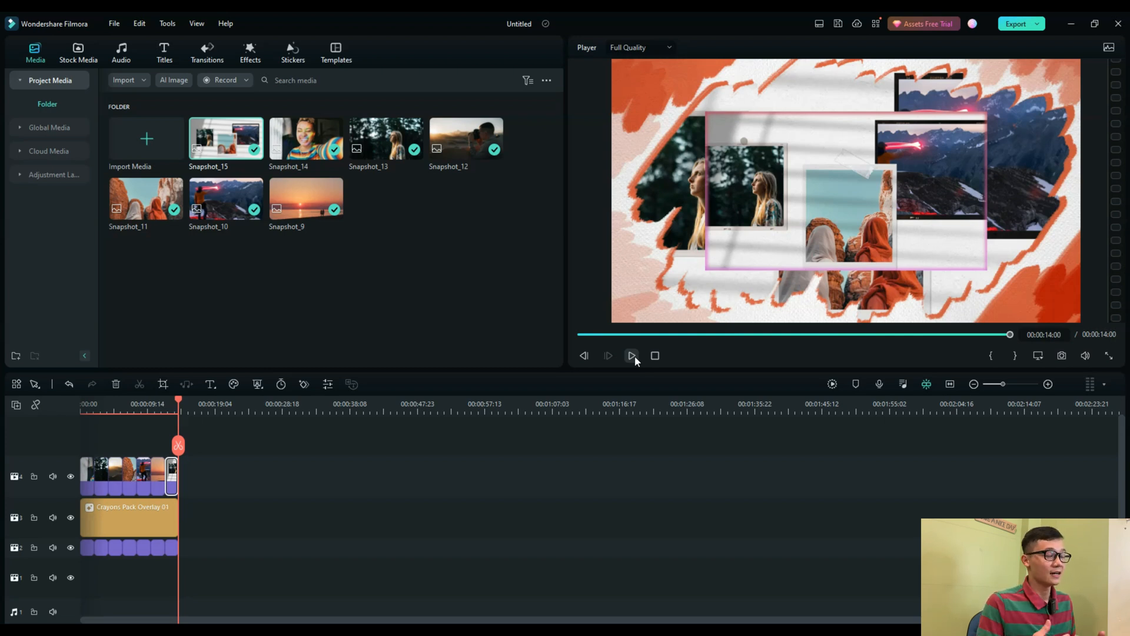
{"action": "left_click", "coordinate": [631, 355]}
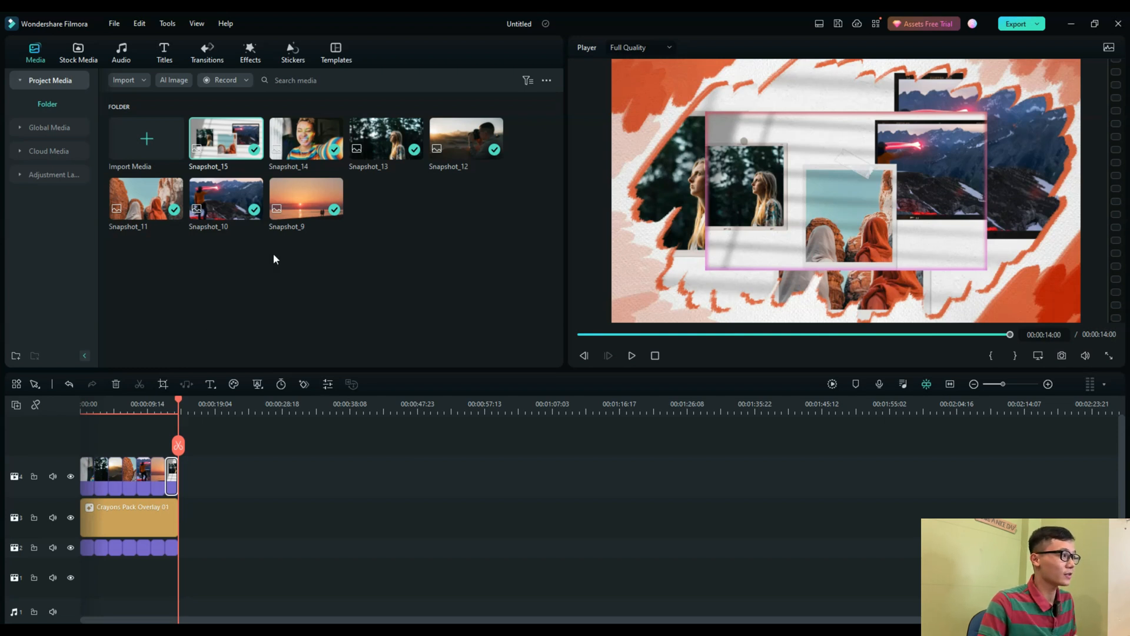
Open the Audio library to browse its trending music list for a soundtrack.
{"action": "left_click", "coordinate": [121, 52]}
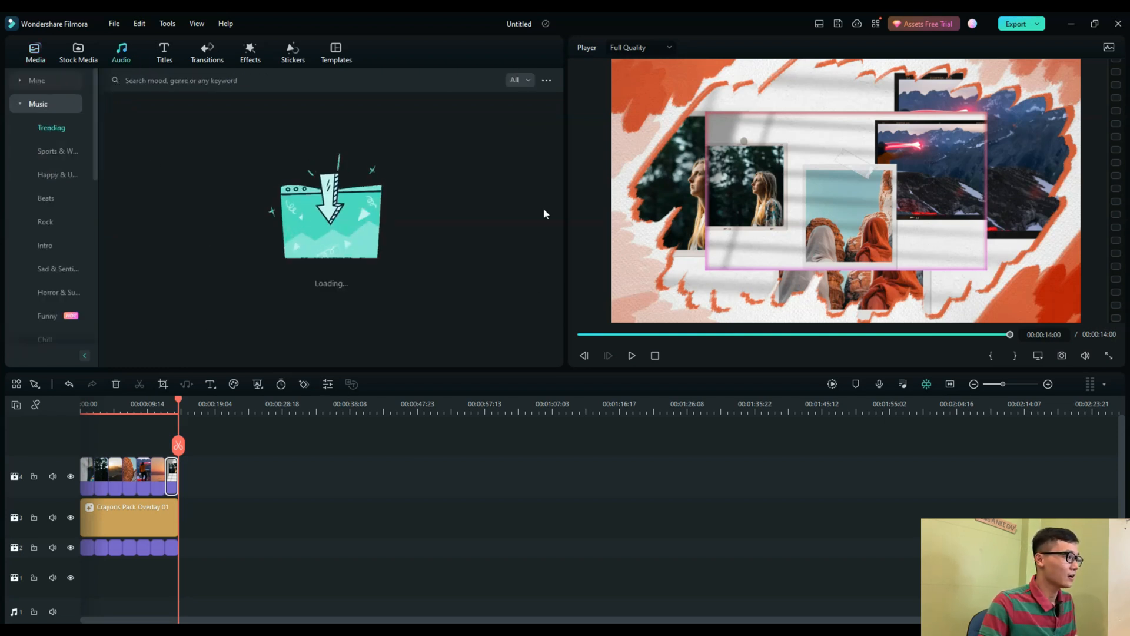
{"action": "mouse_move", "coordinate": [320, 327]}
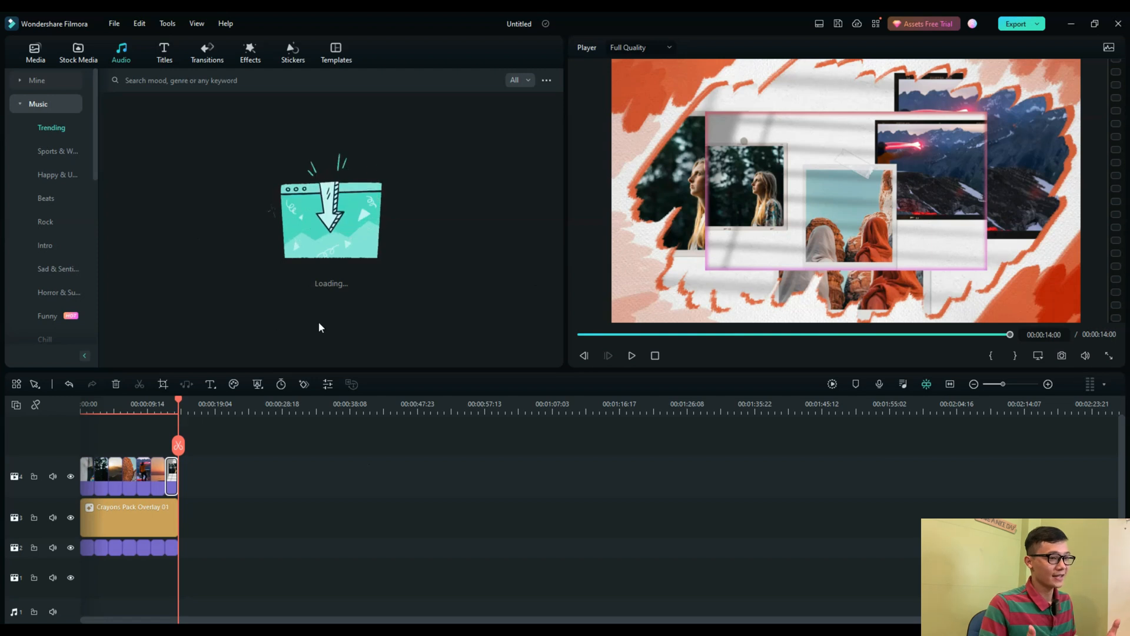